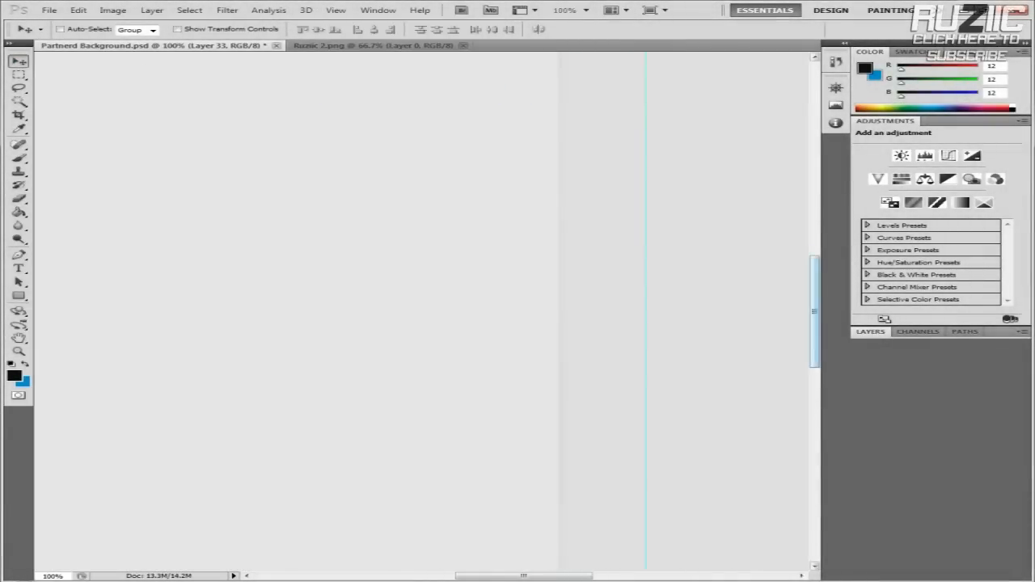
# Lower Layer 33's opacity, then test Color, Pattern and Stroke overlays on a copy and delete it.
pyautogui.click(78, 10)
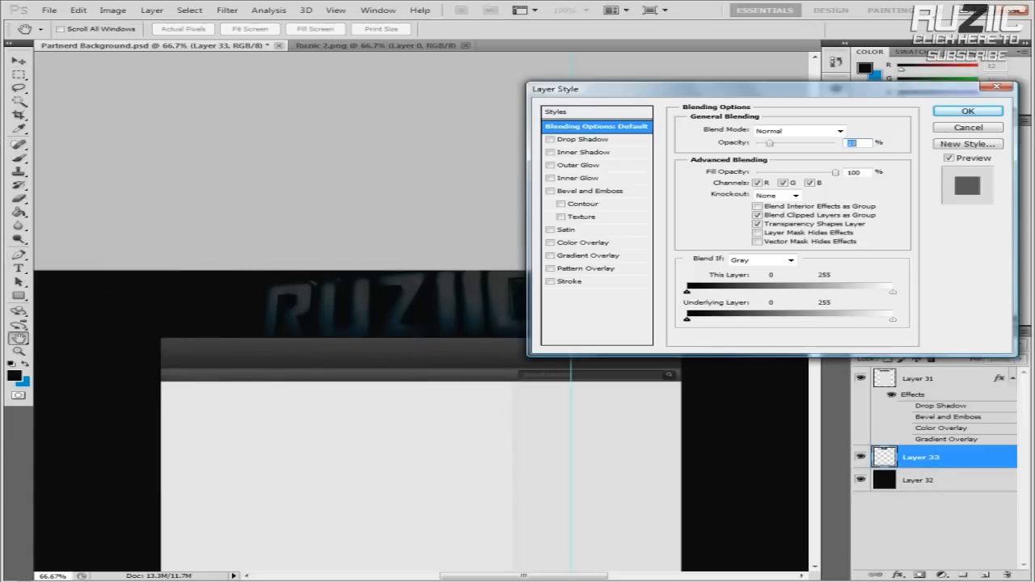
pyautogui.click(551, 281)
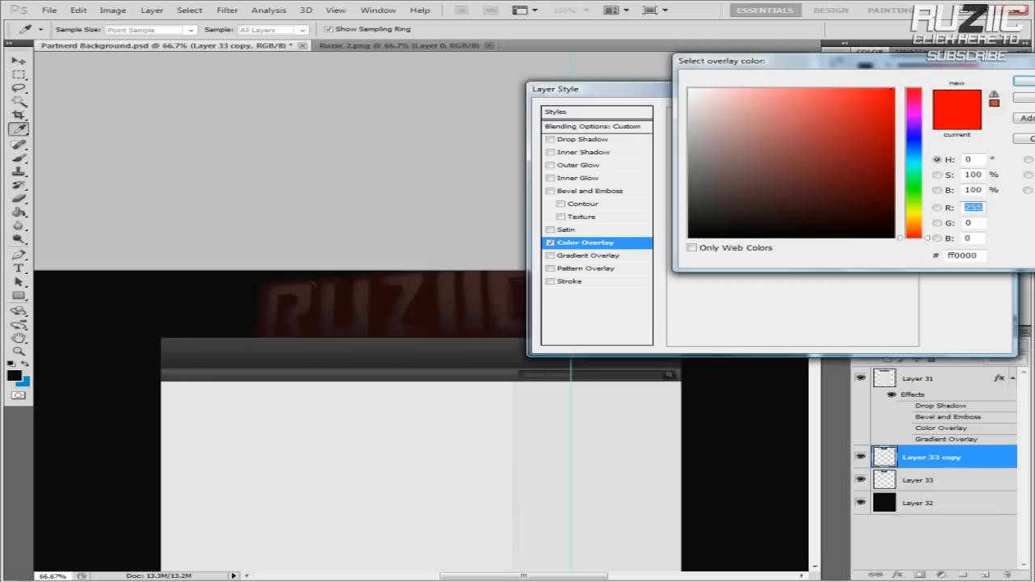
pyautogui.click(550, 281)
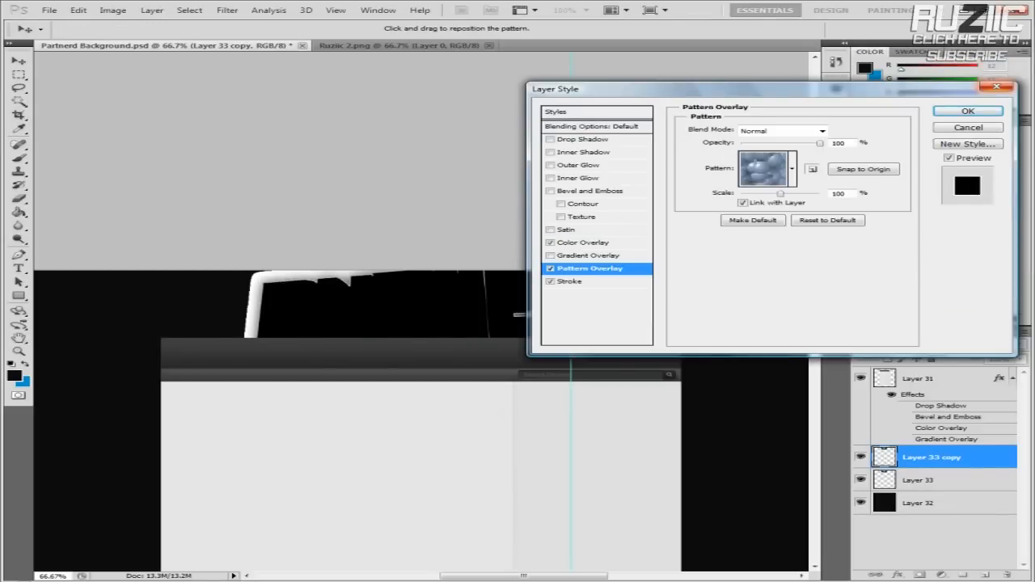
pyautogui.click(583, 242)
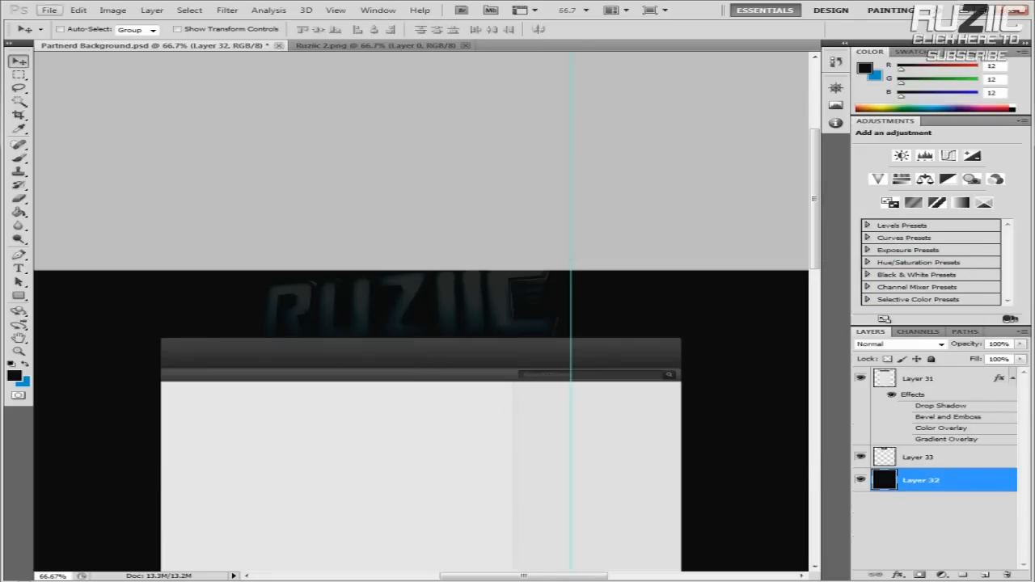
# Import the blue flare PNG as Layer 34, duplicate it, and set Layer 34 copy to Screen.
pyautogui.click(48, 10)
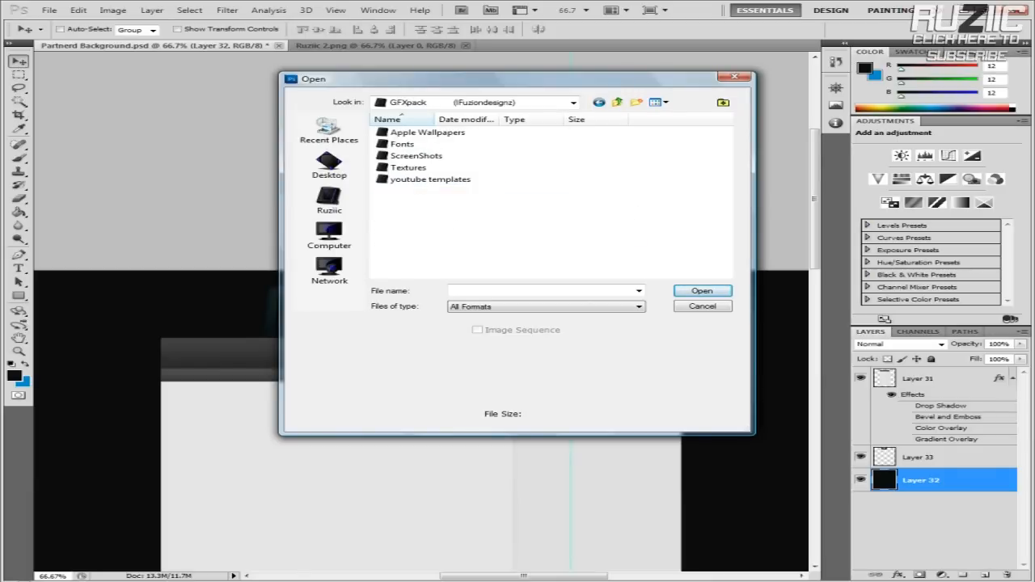
pyautogui.doubleClick(417, 156)
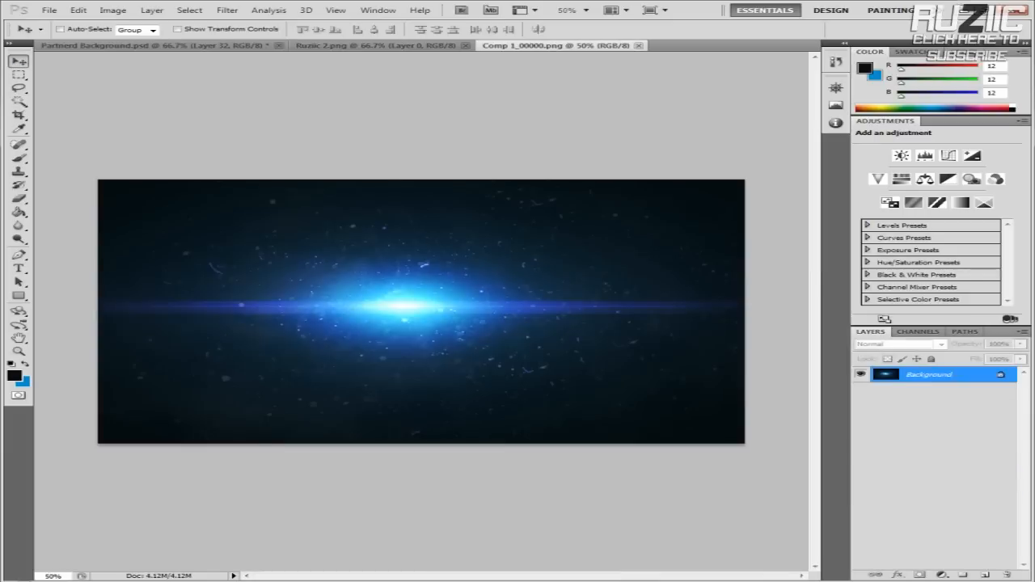
pyautogui.click(77, 9)
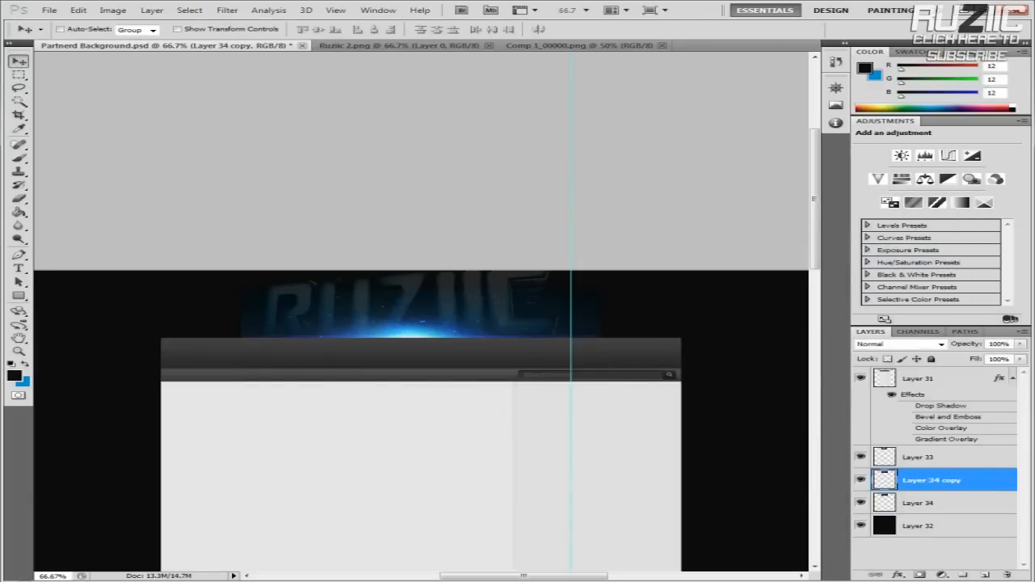
pyautogui.click(918, 503)
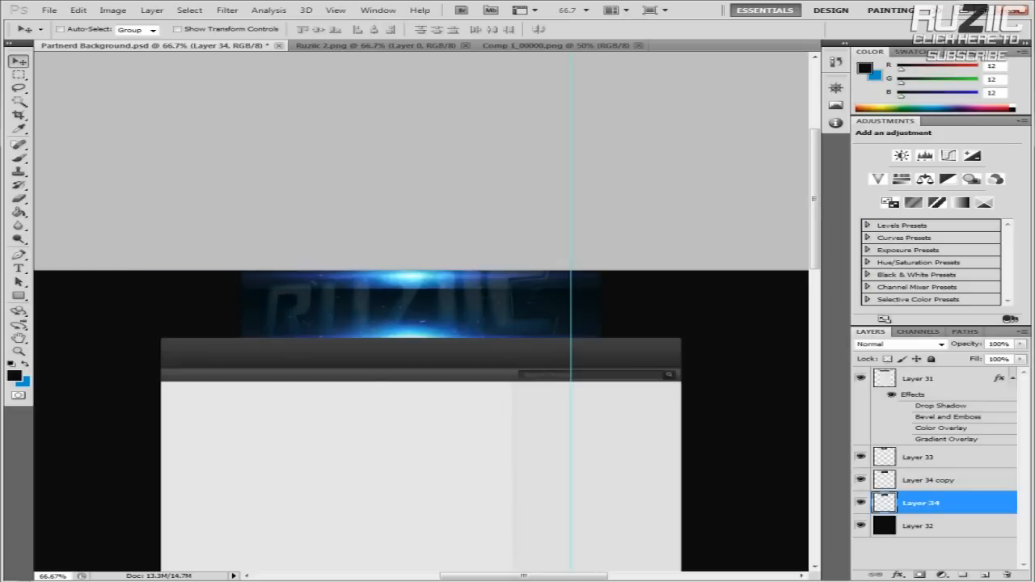
pyautogui.click(898, 343)
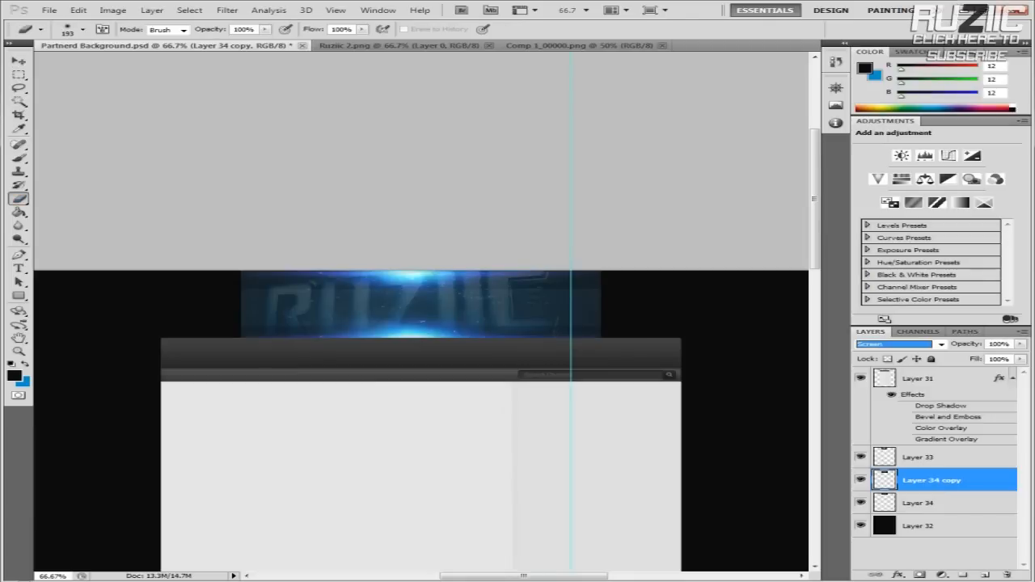
# Duplicate Layer 33 twice with Ctrl+J and cancel the Duplicate Layer dialog for Layer 34.
pyautogui.click(918, 457)
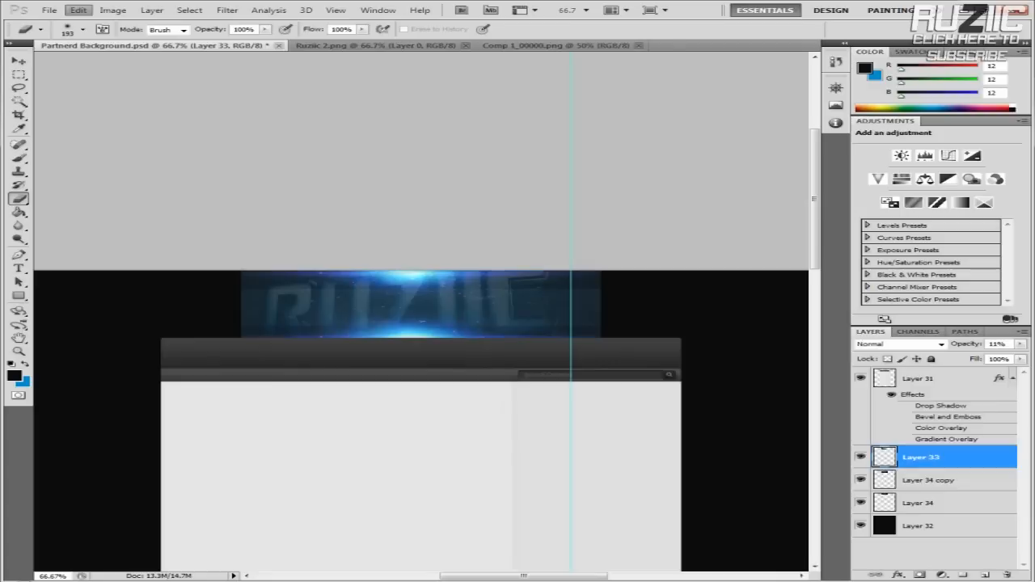
pyautogui.click(931, 480)
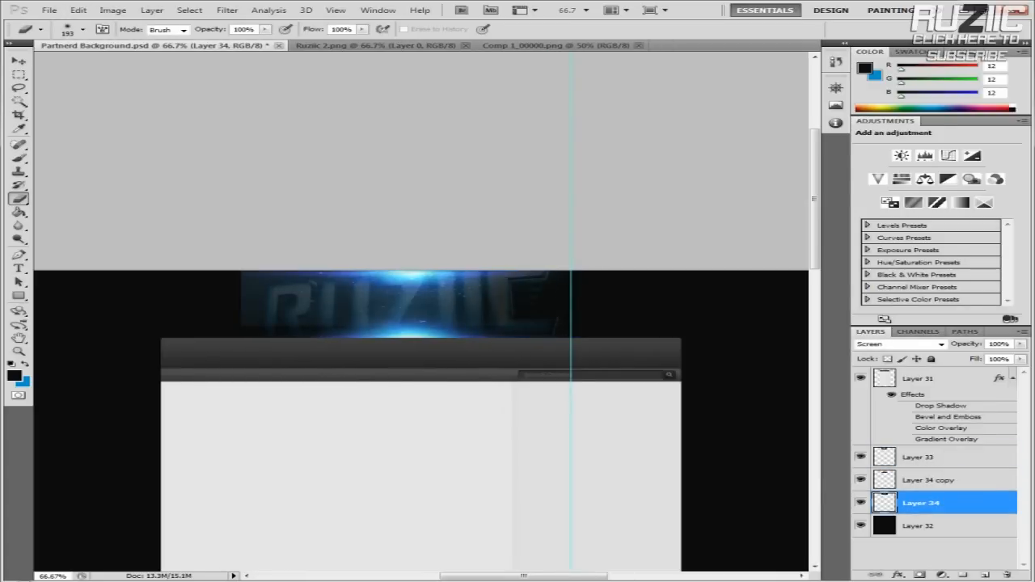
pyautogui.click(930, 479)
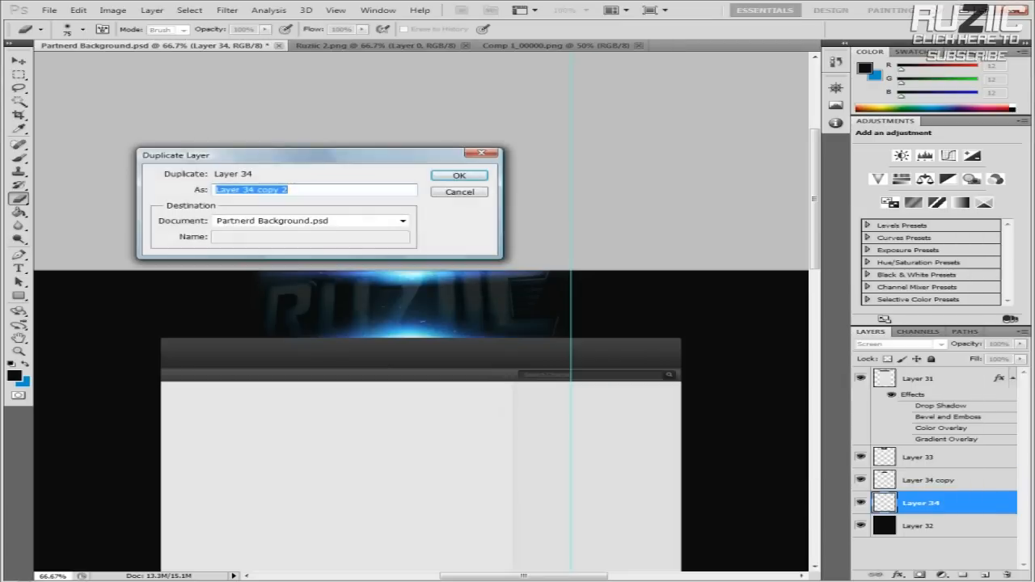
pyautogui.click(458, 175)
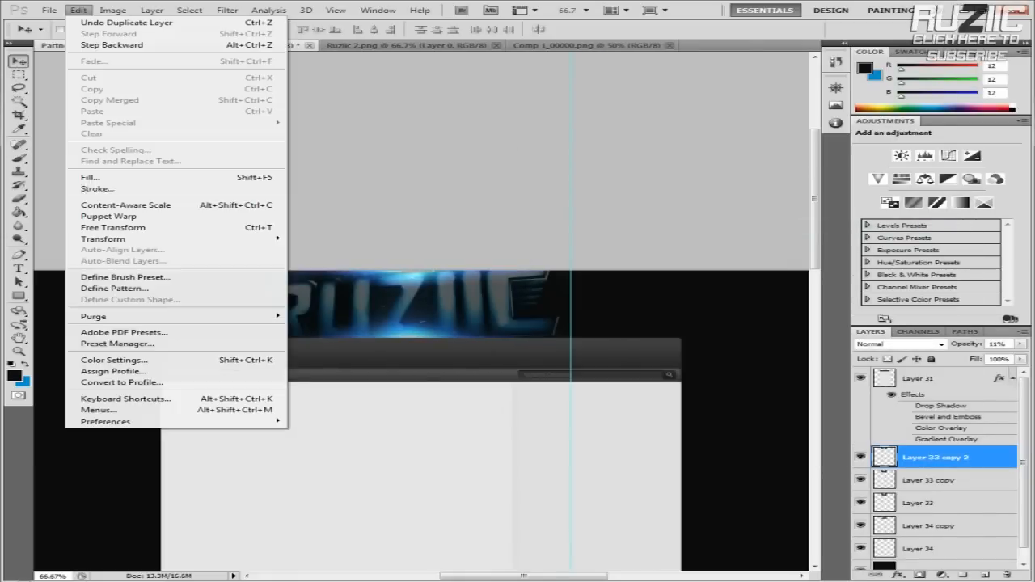
# Move the flare layers above Layer 33's copies; give Layer 33 copy 2 an Overlay gradient at 58%.
pyautogui.click(112, 228)
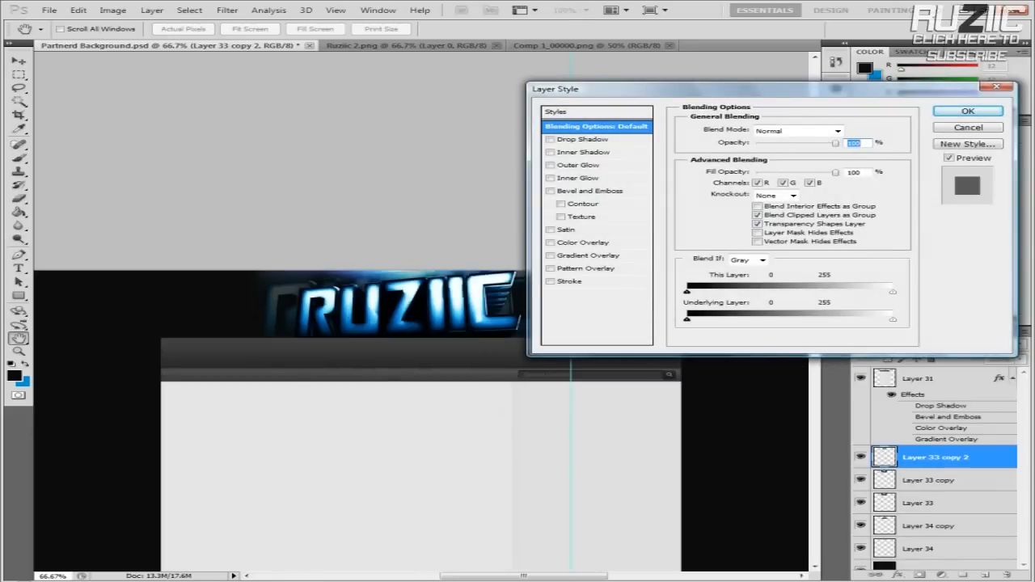
pyautogui.click(78, 10)
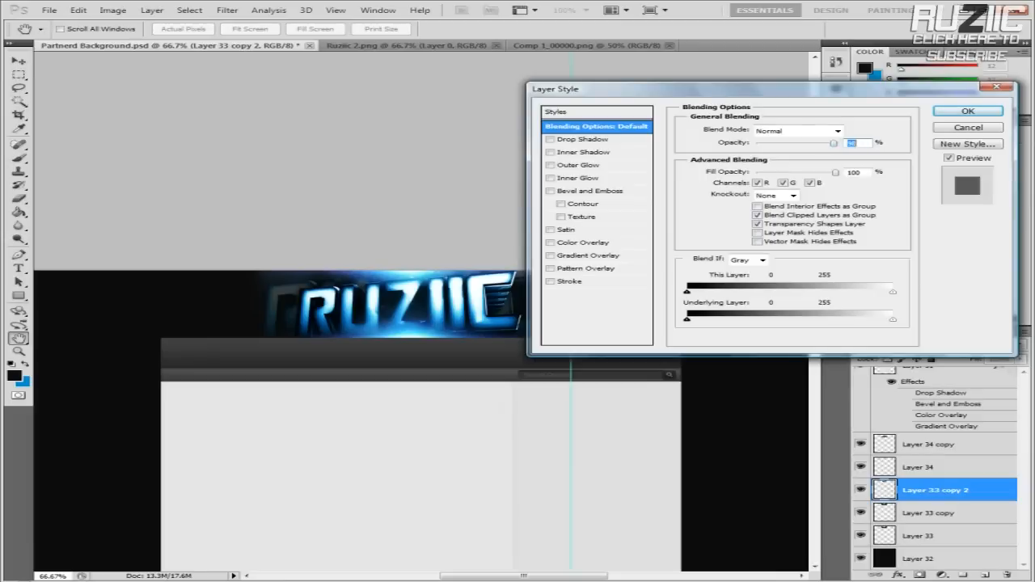
pyautogui.click(591, 254)
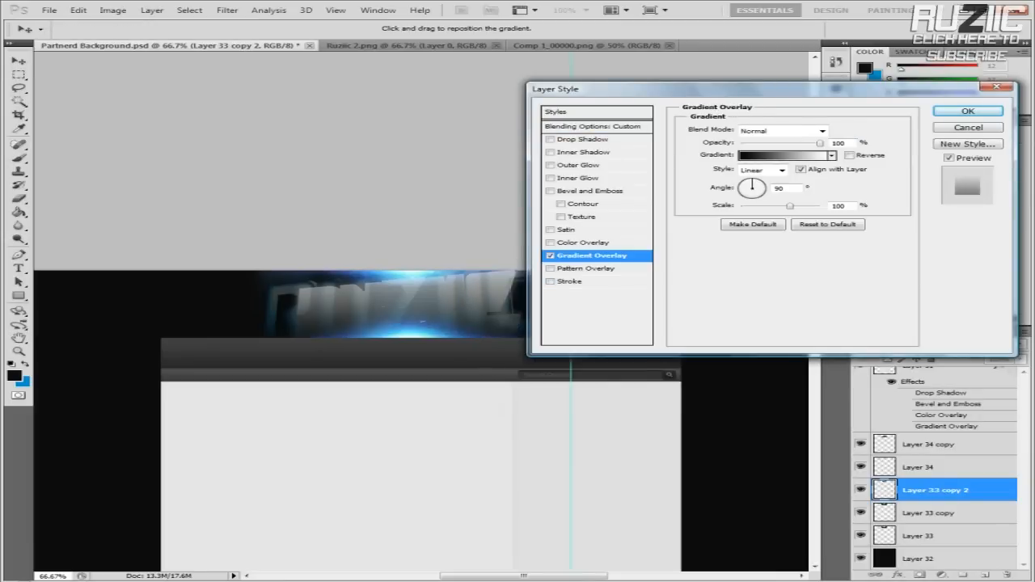
pyautogui.click(780, 130)
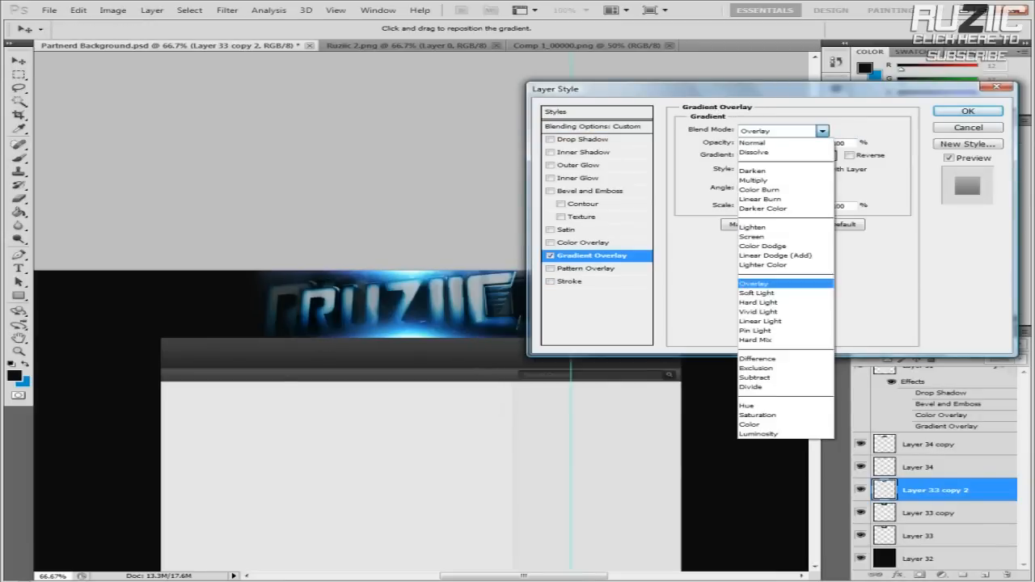
pyautogui.click(753, 282)
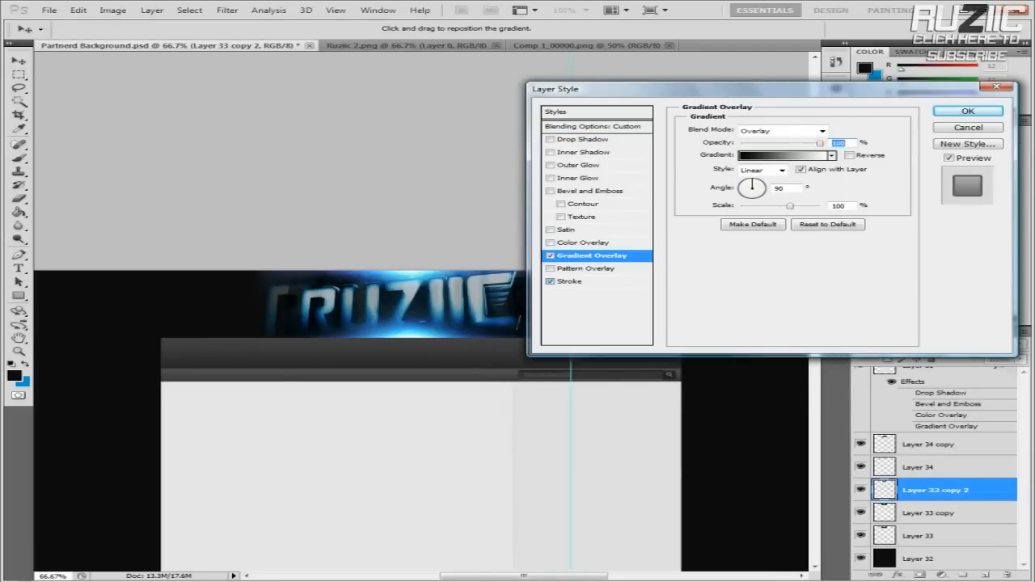
pyautogui.click(968, 111)
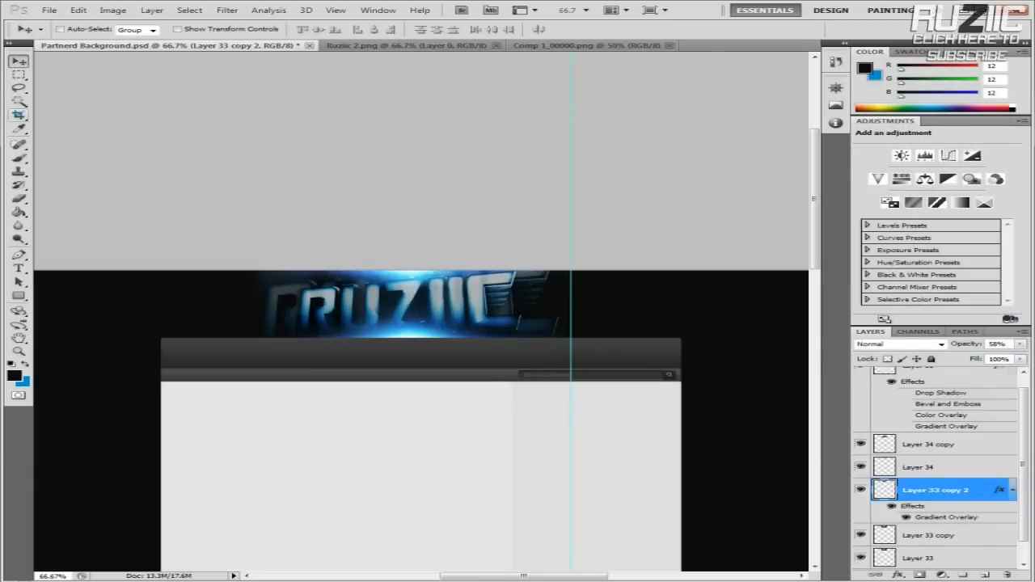
# Select the brush, then browse the Open dialog through resource folders to GFX Things.
pyautogui.click(18, 198)
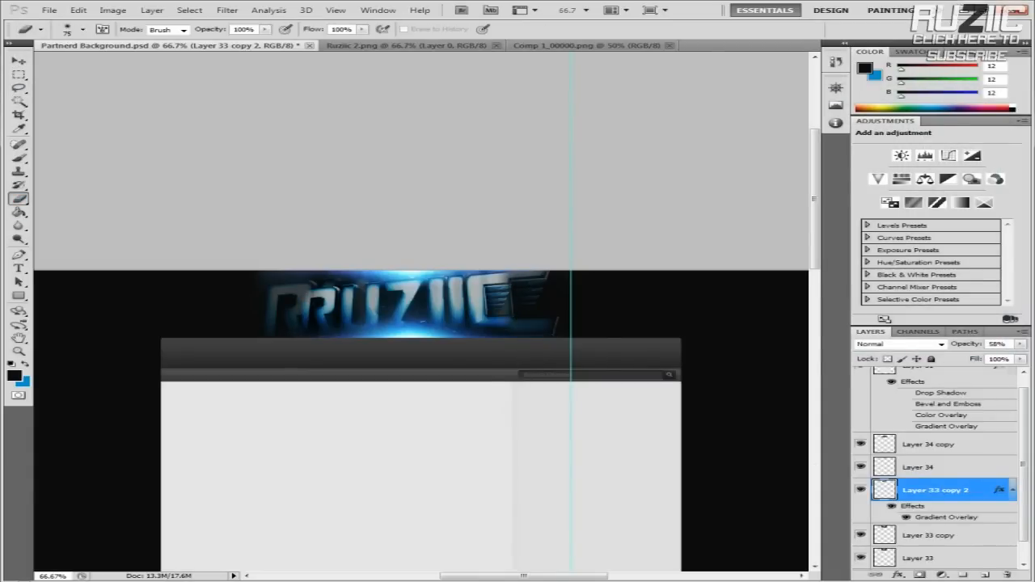
pyautogui.click(77, 9)
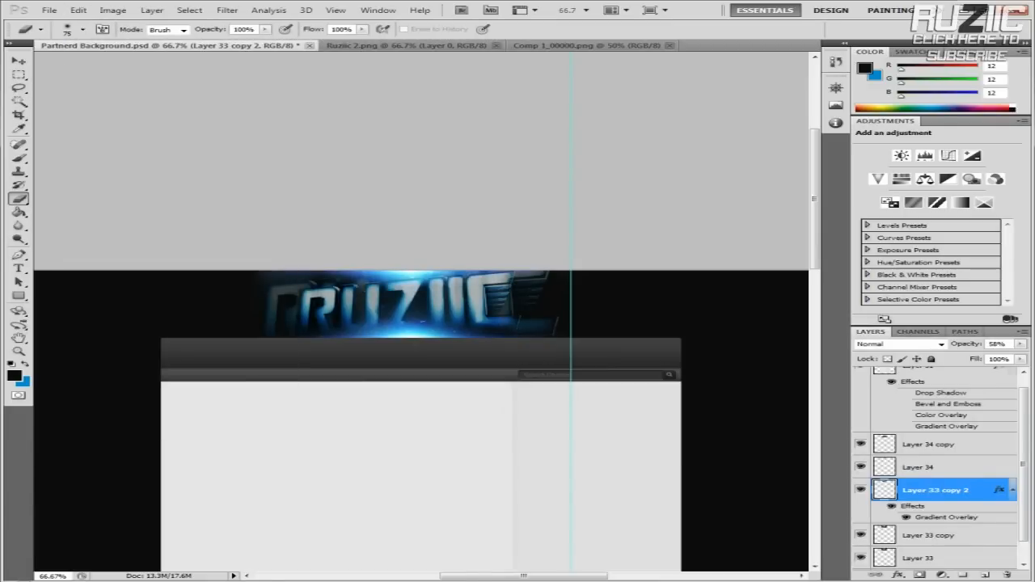
pyautogui.click(48, 9)
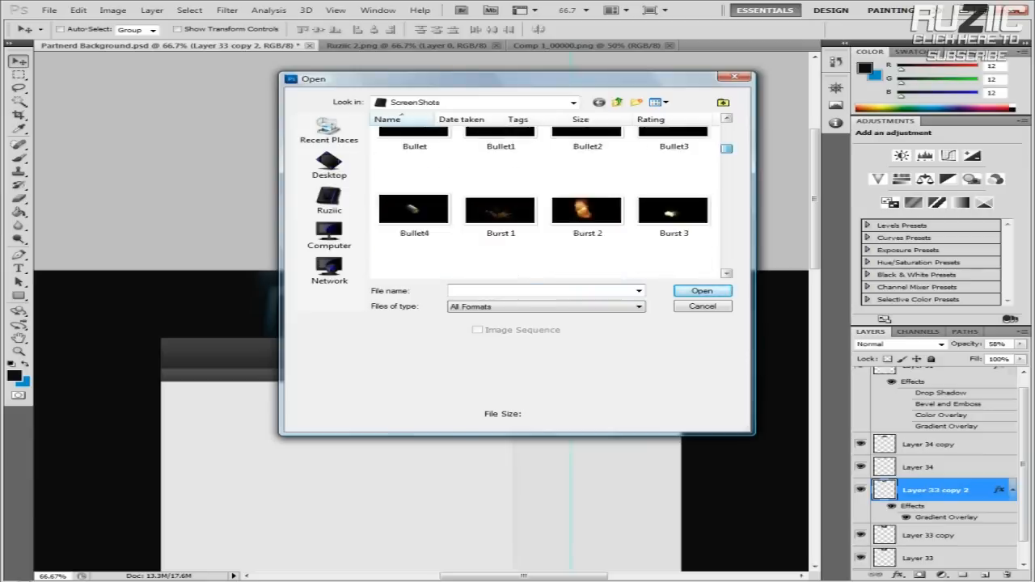
pyautogui.scroll(-3)
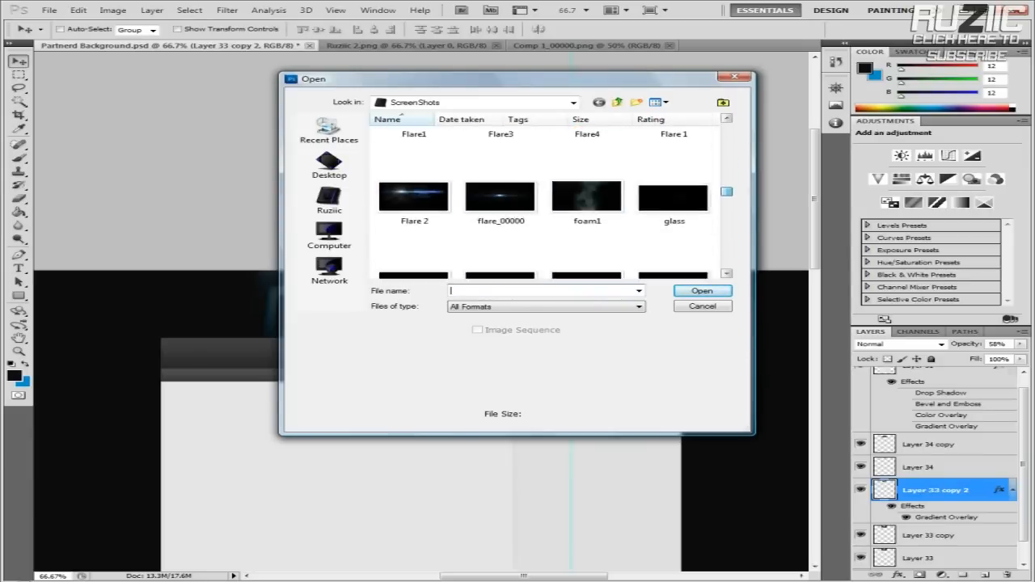
pyautogui.click(328, 166)
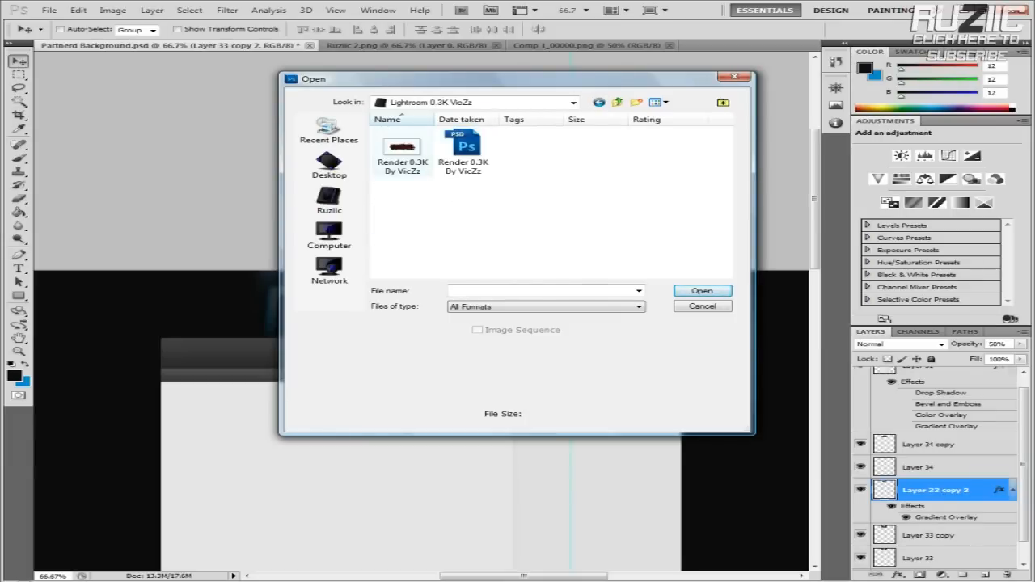
pyautogui.click(618, 102)
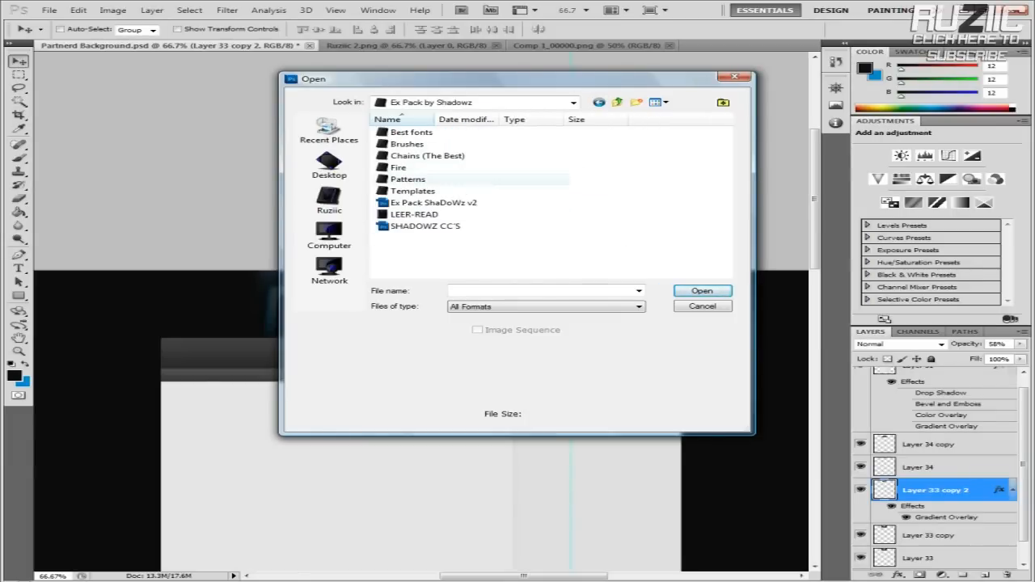
pyautogui.moveTo(412, 132)
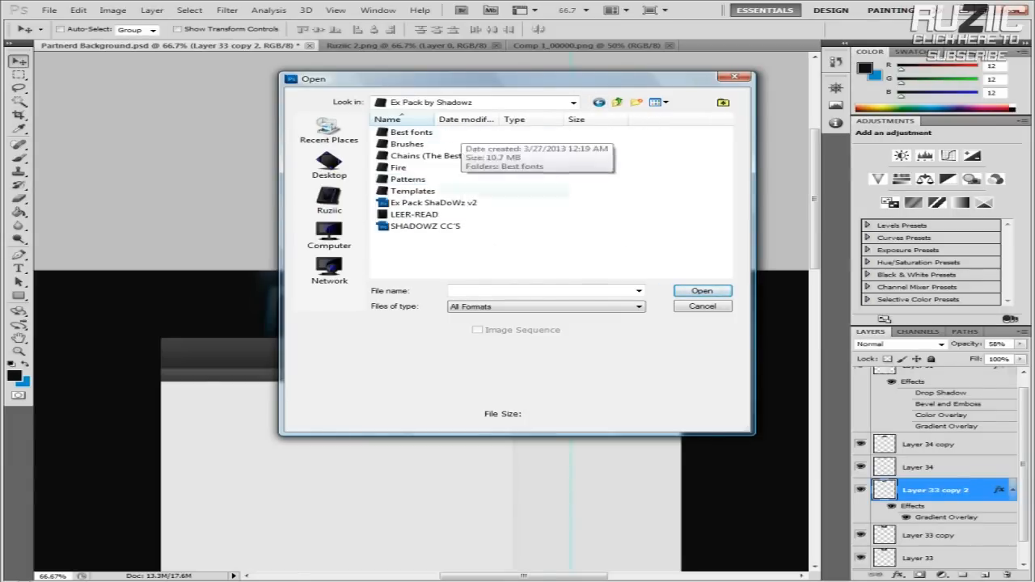
pyautogui.click(330, 201)
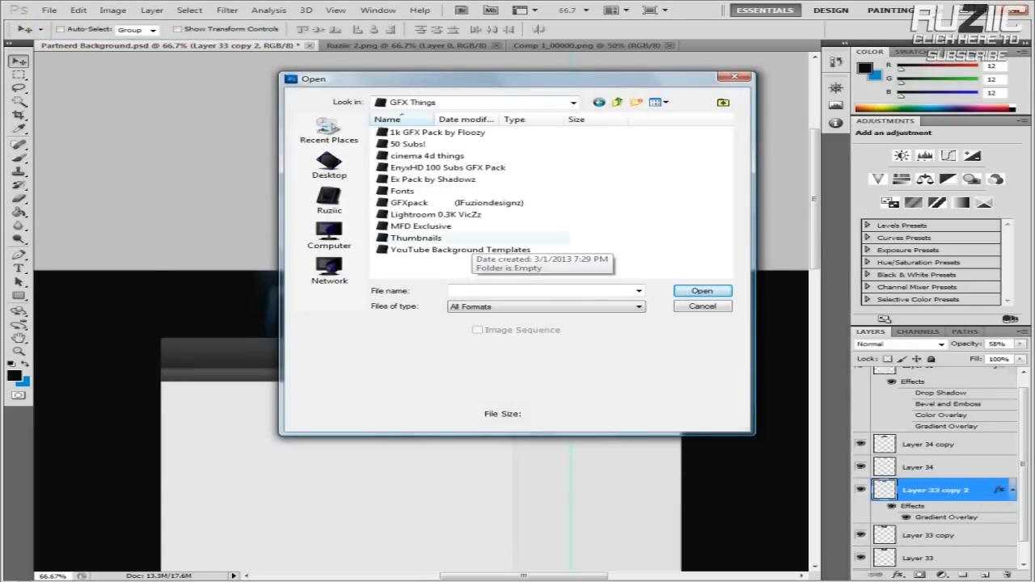
# Browse Ex Pack by Shadowz > 1k GFX Pack by Floozy > Space and pick a space picture.
pyautogui.doubleClick(436, 214)
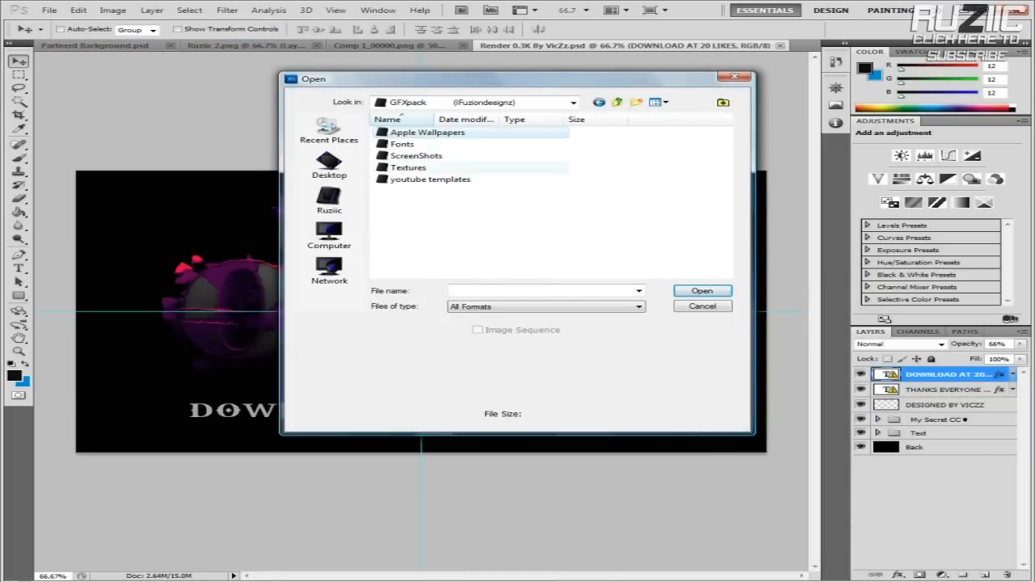
pyautogui.click(618, 101)
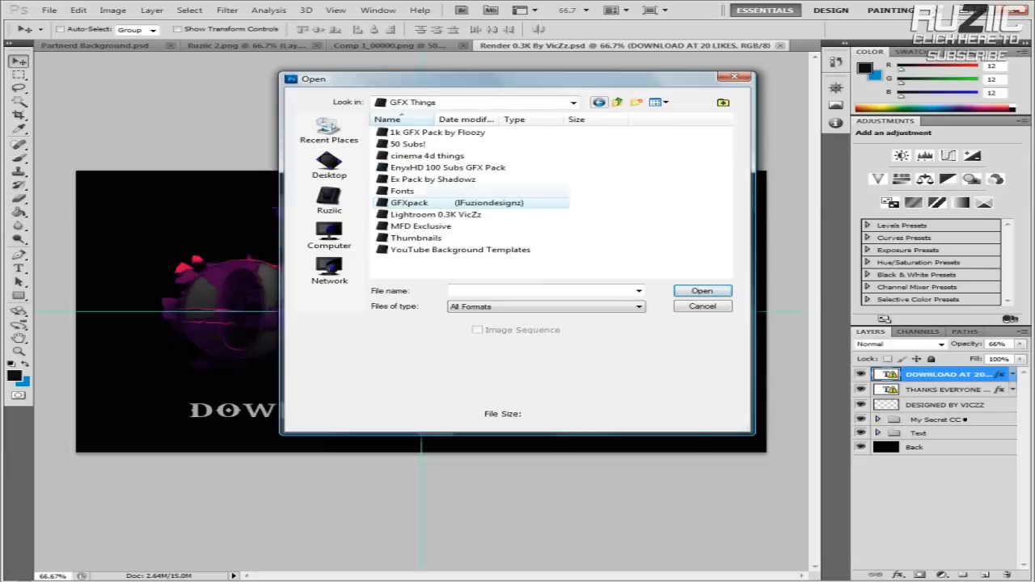
pyautogui.doubleClick(433, 178)
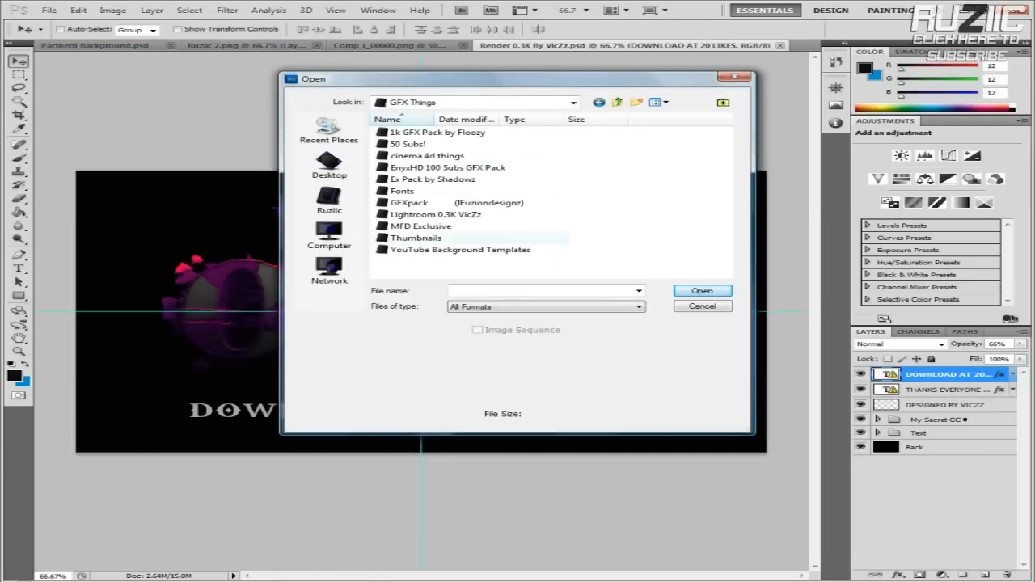
pyautogui.doubleClick(410, 203)
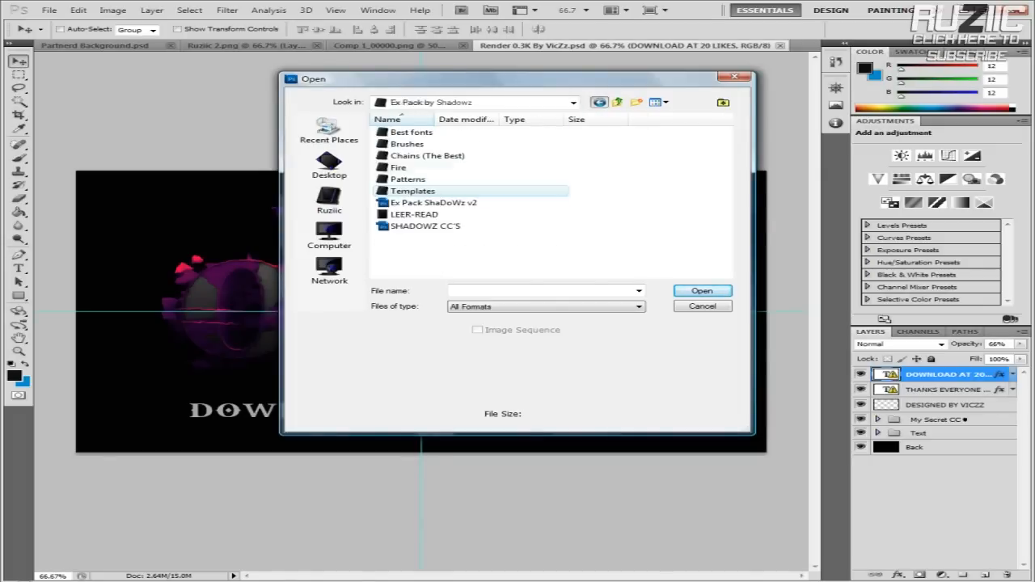
pyautogui.doubleClick(413, 191)
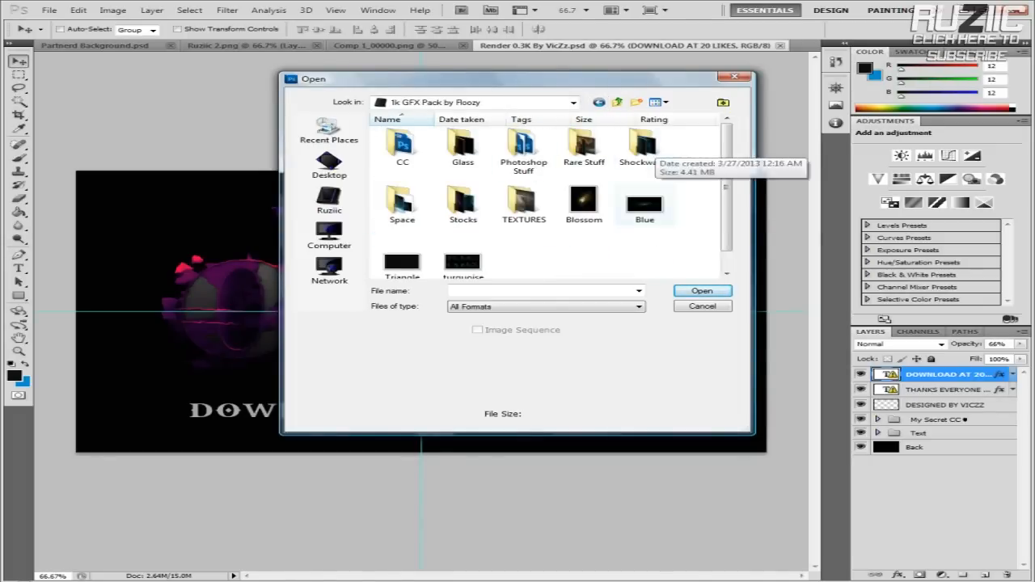
pyautogui.doubleClick(402, 202)
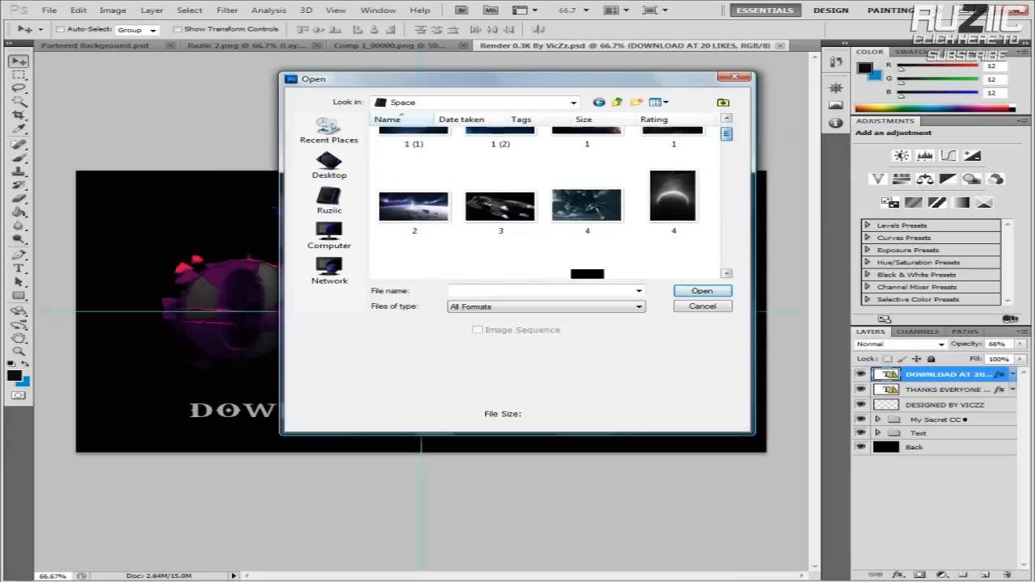
pyautogui.click(701, 306)
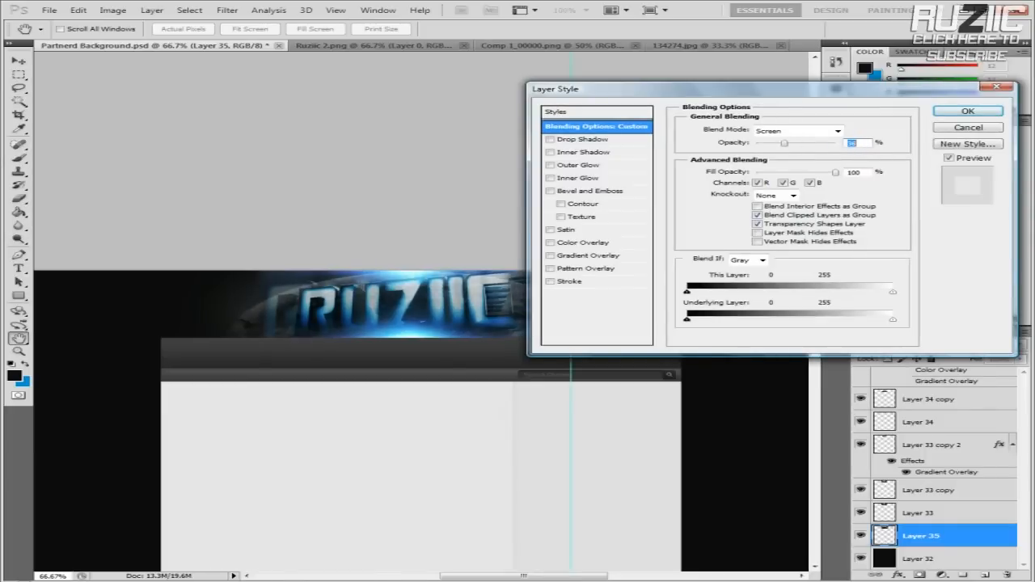
# Confirm Screen blending, then duplicate and flip the Layer 36 light burst to the logo's other side.
pyautogui.click(967, 110)
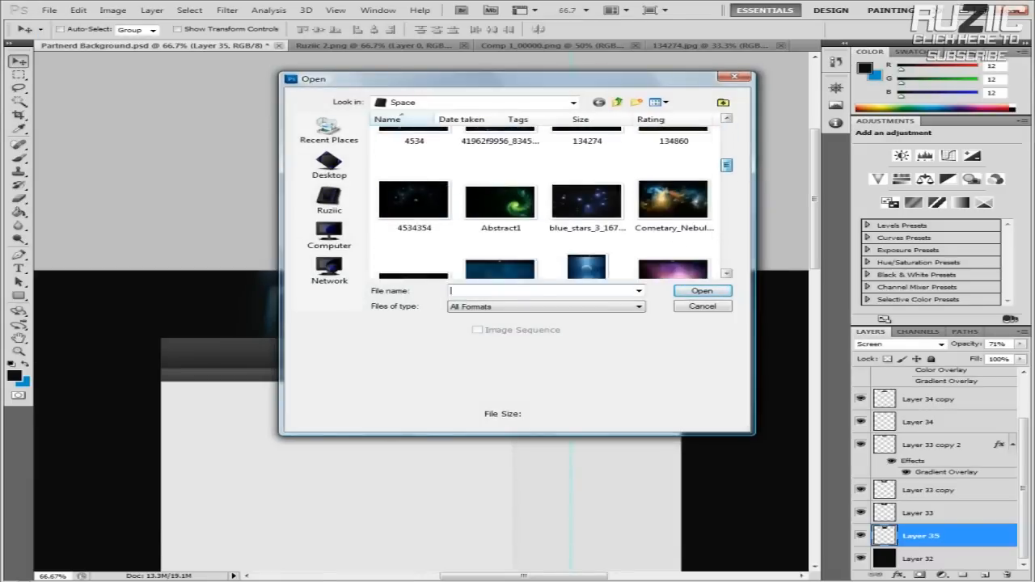
pyautogui.scroll(-3)
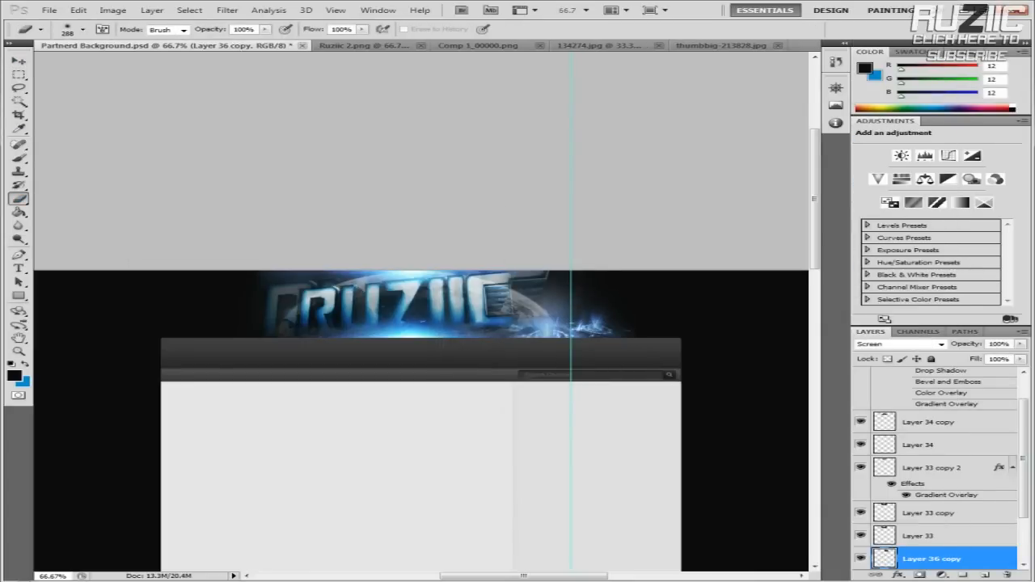
pyautogui.rightClick(932, 558)
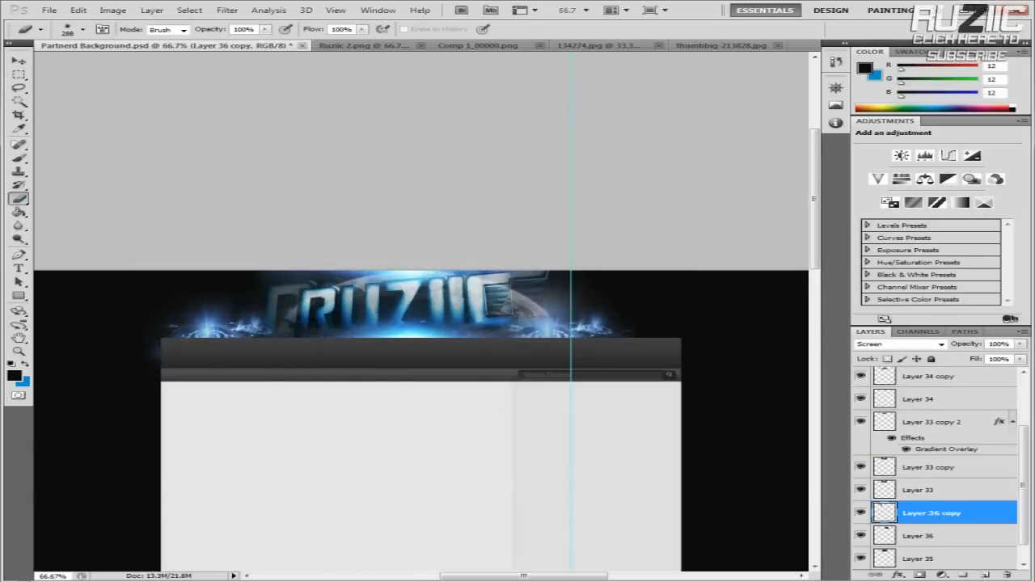
pyautogui.click(921, 535)
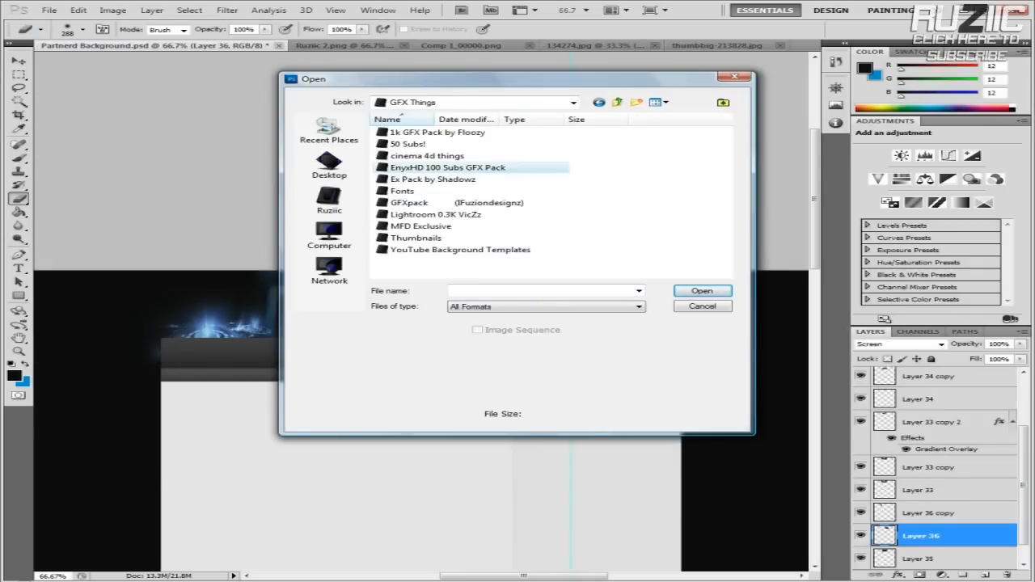
# Bring night-sky.jpeg from the Space folder in as Layer 37 at 73% opacity.
pyautogui.doubleClick(448, 166)
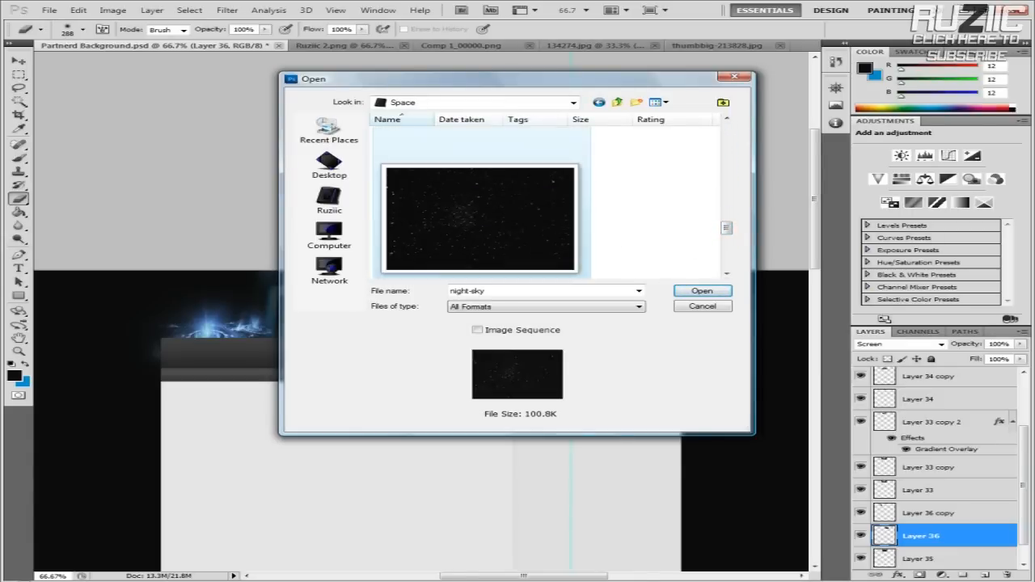
pyautogui.click(701, 290)
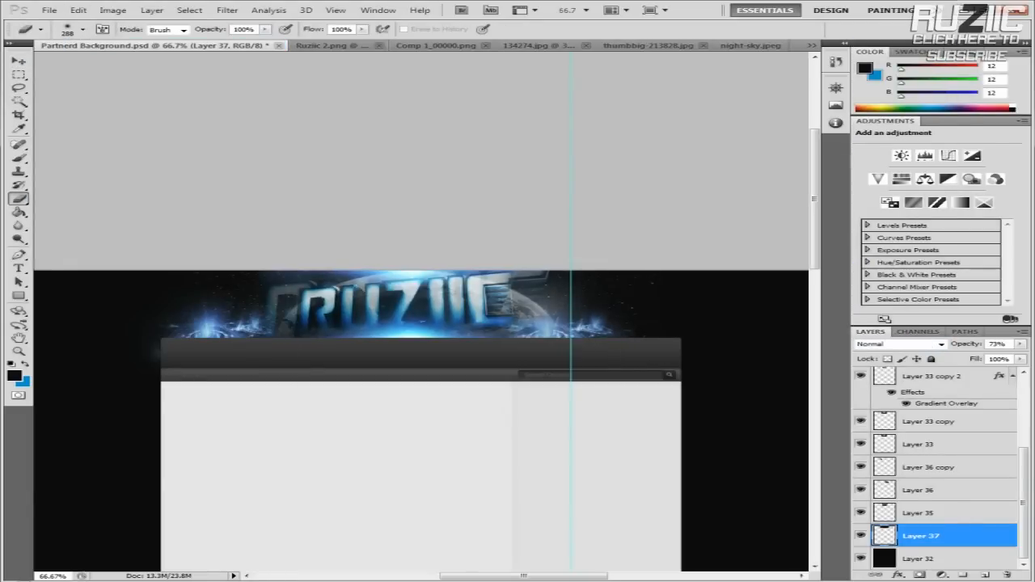
pyautogui.click(49, 10)
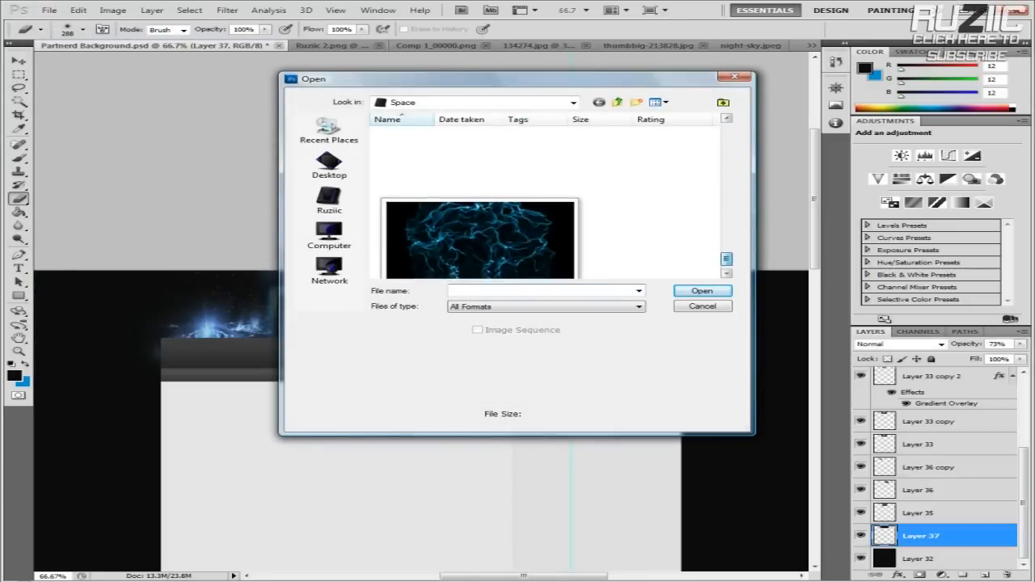
# Add the storm-and-space image as Layer 38 in Screen mode at 57%, below Layer 37.
pyautogui.click(329, 166)
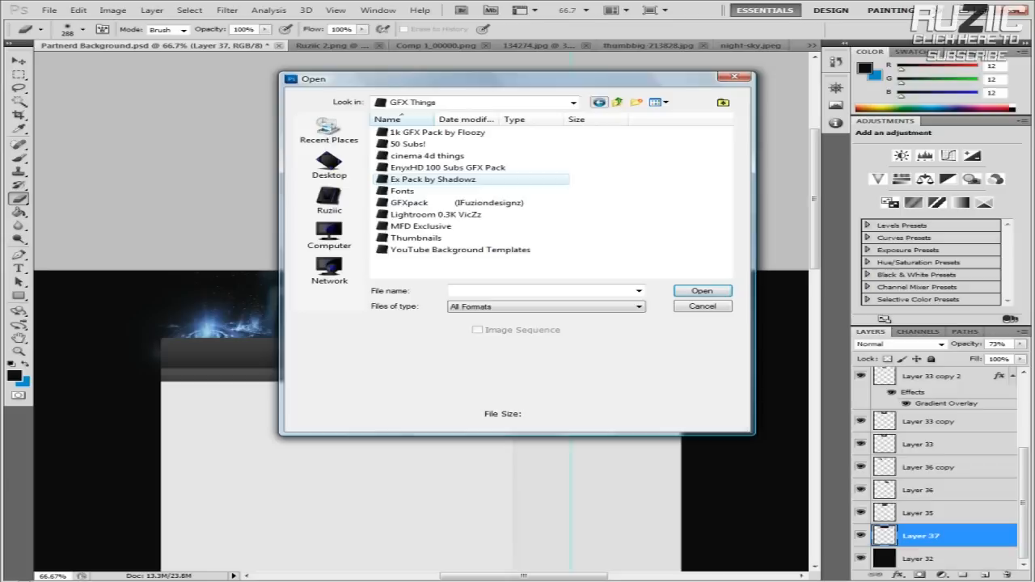
pyautogui.doubleClick(411, 144)
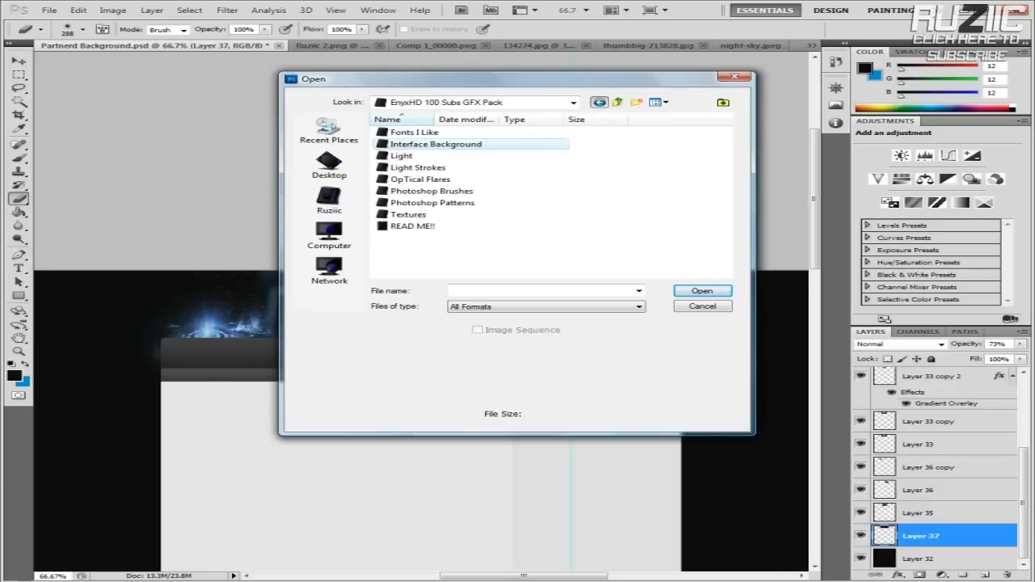
pyautogui.click(701, 290)
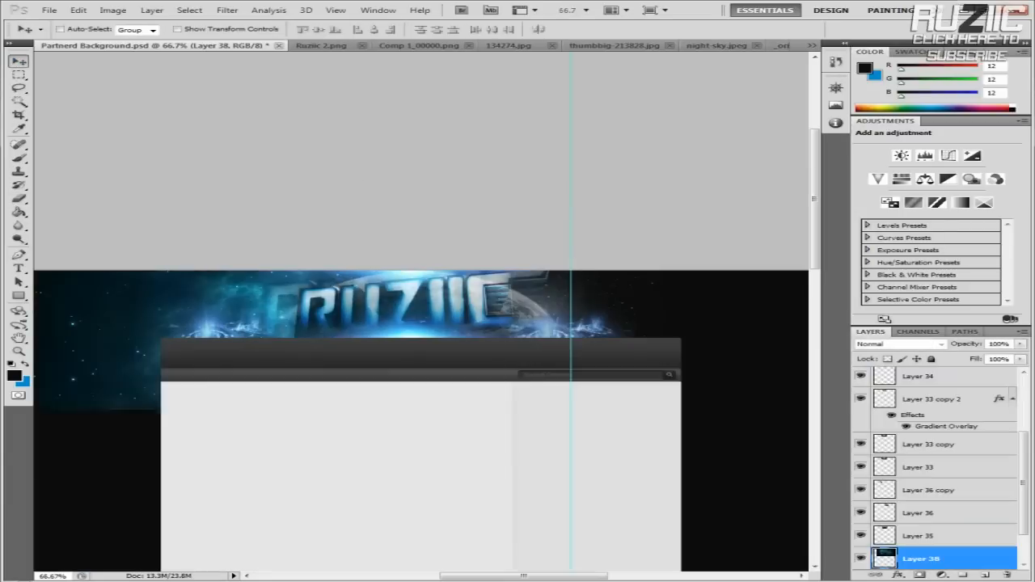
pyautogui.click(77, 10)
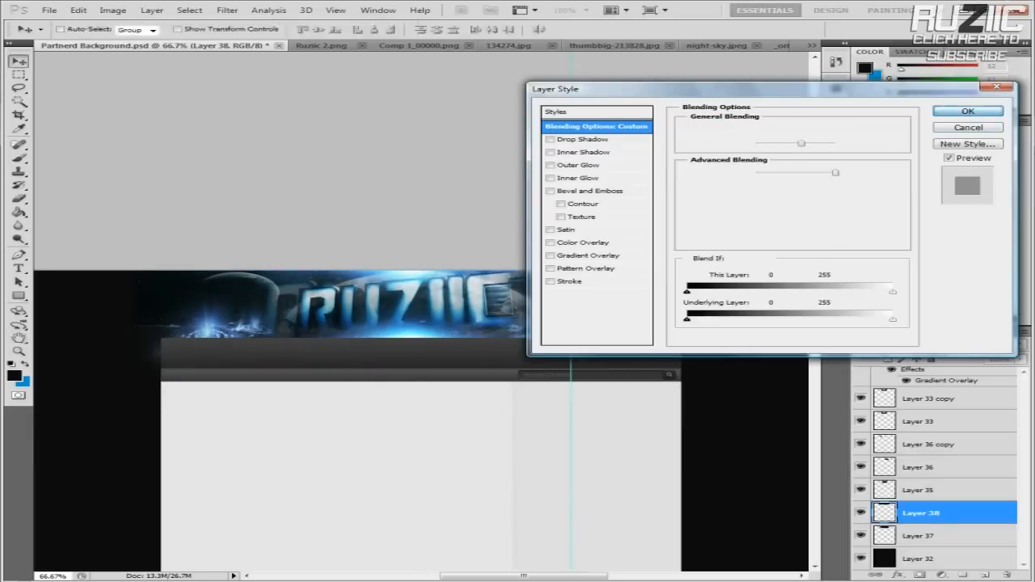
pyautogui.click(967, 111)
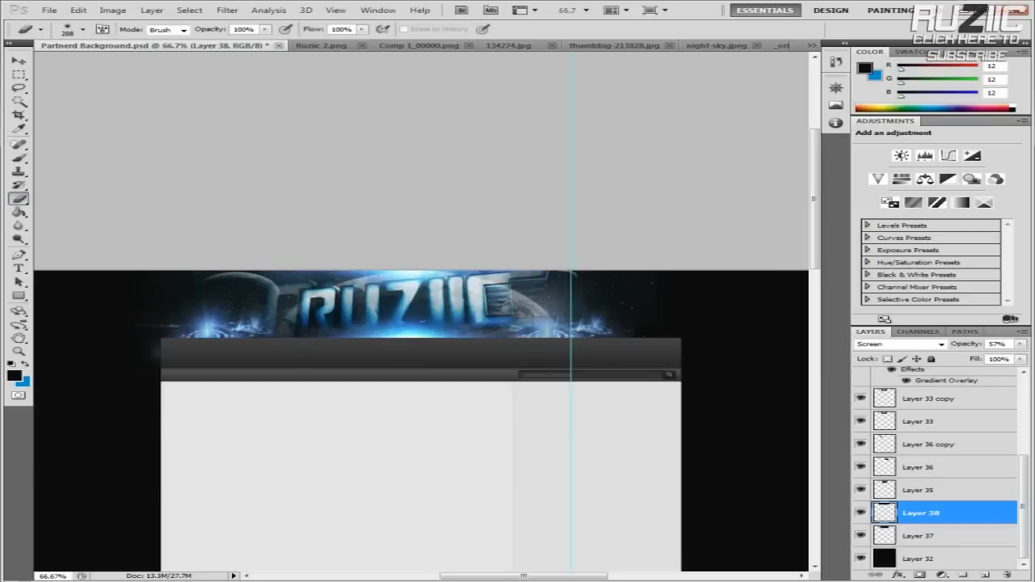
pyautogui.click(19, 61)
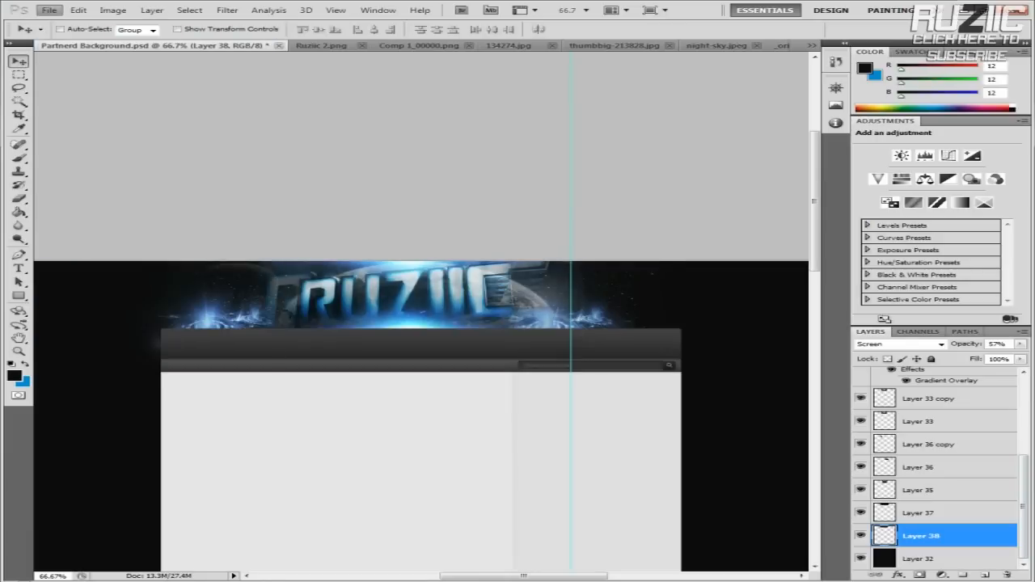
pyautogui.click(49, 10)
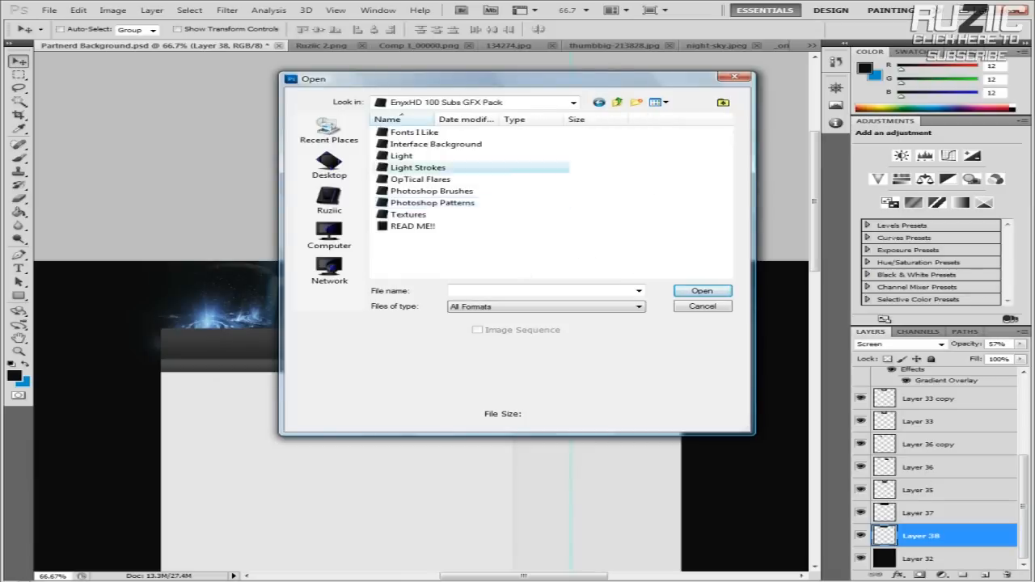
# Bring video outro.jpg from VIDEO THINGS in as Overlay-mode Layer 40 above Layer 34 copy.
pyautogui.doubleClick(420, 179)
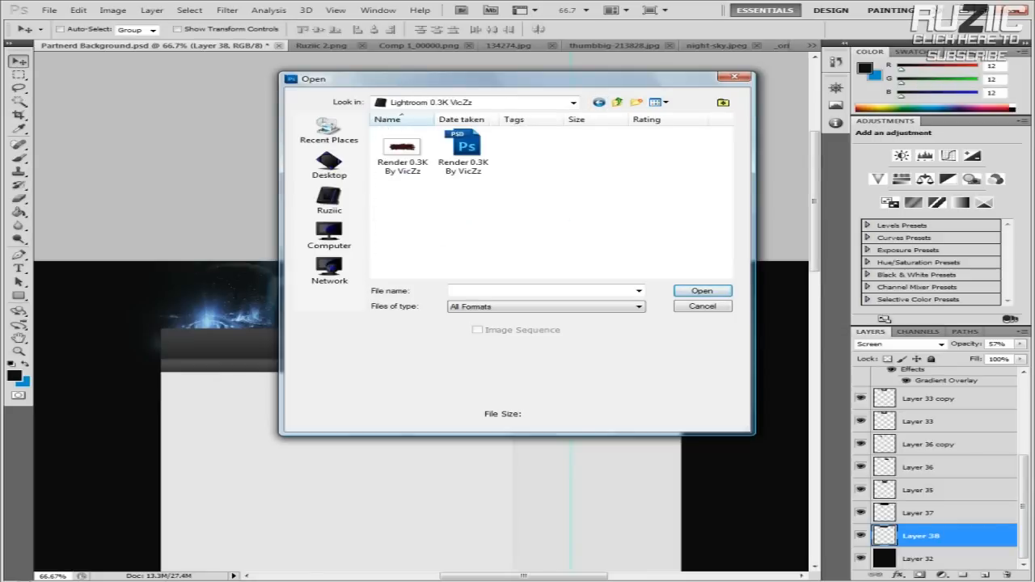
pyautogui.click(329, 199)
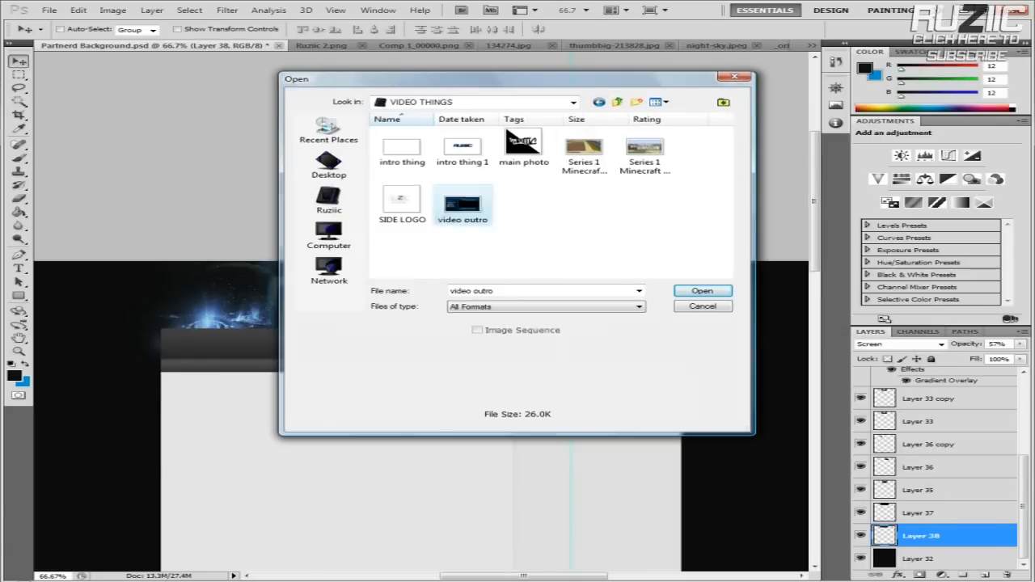
pyautogui.click(702, 290)
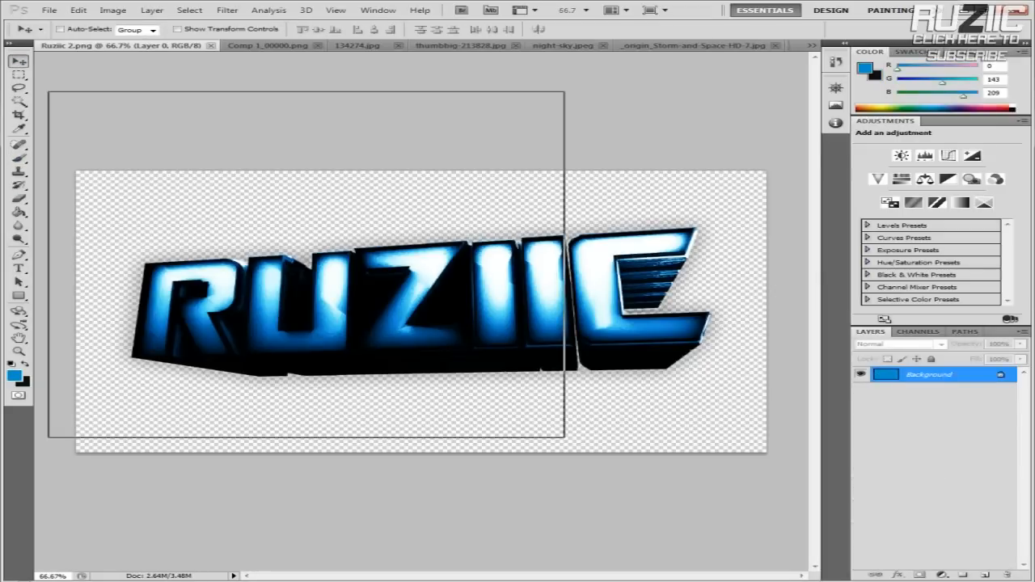
pyautogui.click(695, 45)
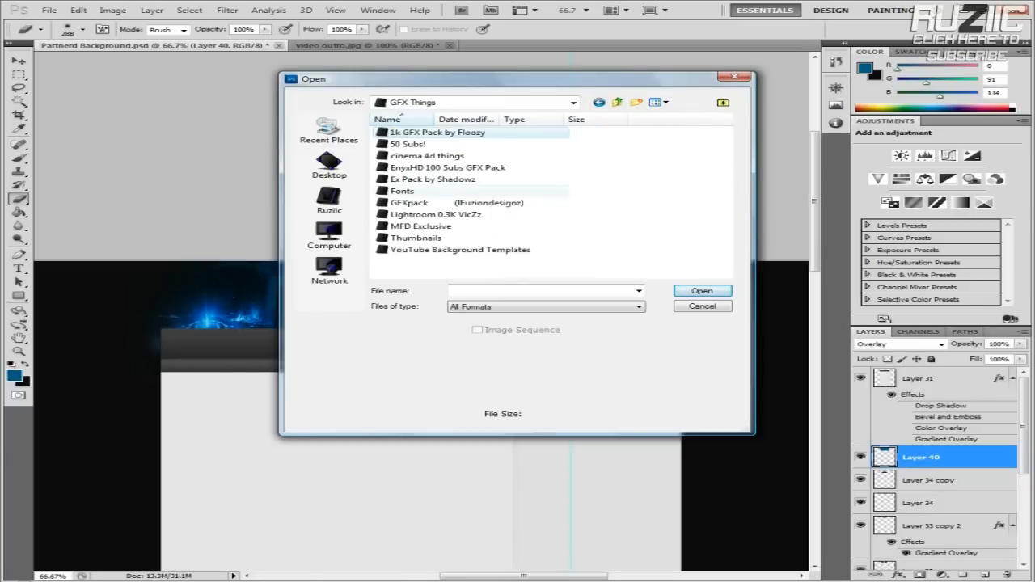
# Browse folders in the Open dialog, cancel, and open the foreground colour picker on #005b86.
pyautogui.click(435, 214)
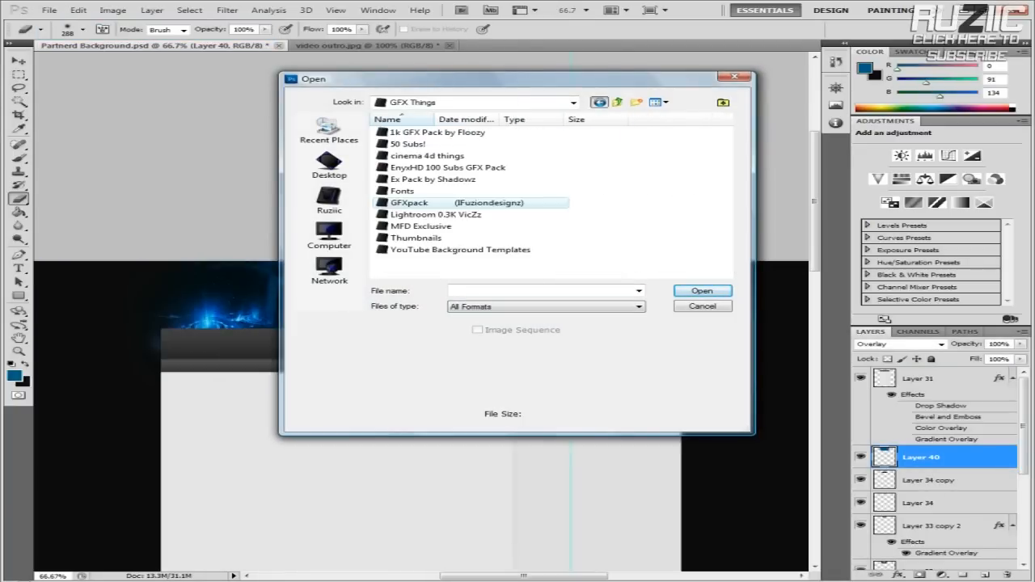
pyautogui.doubleClick(432, 179)
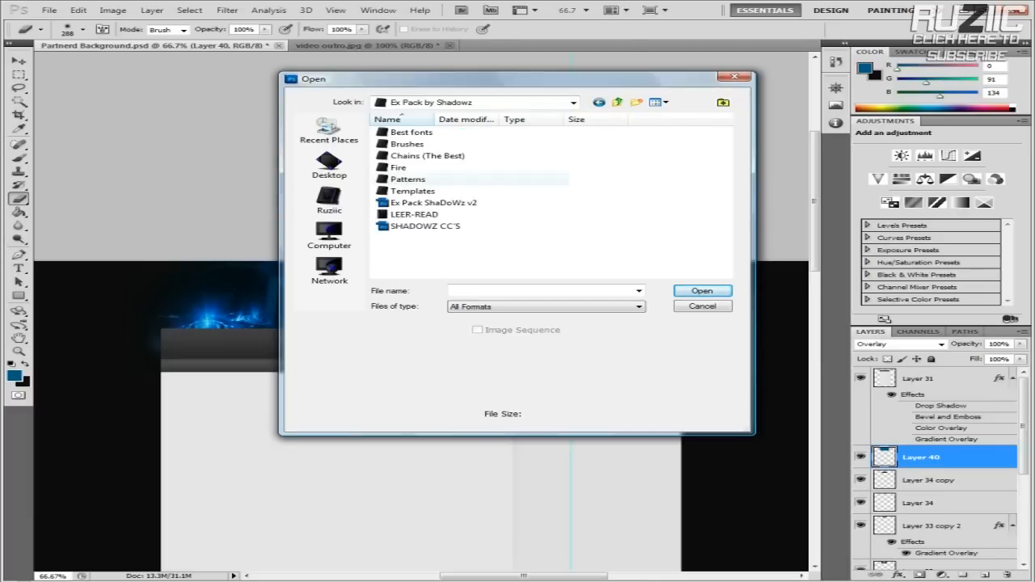
pyautogui.click(412, 191)
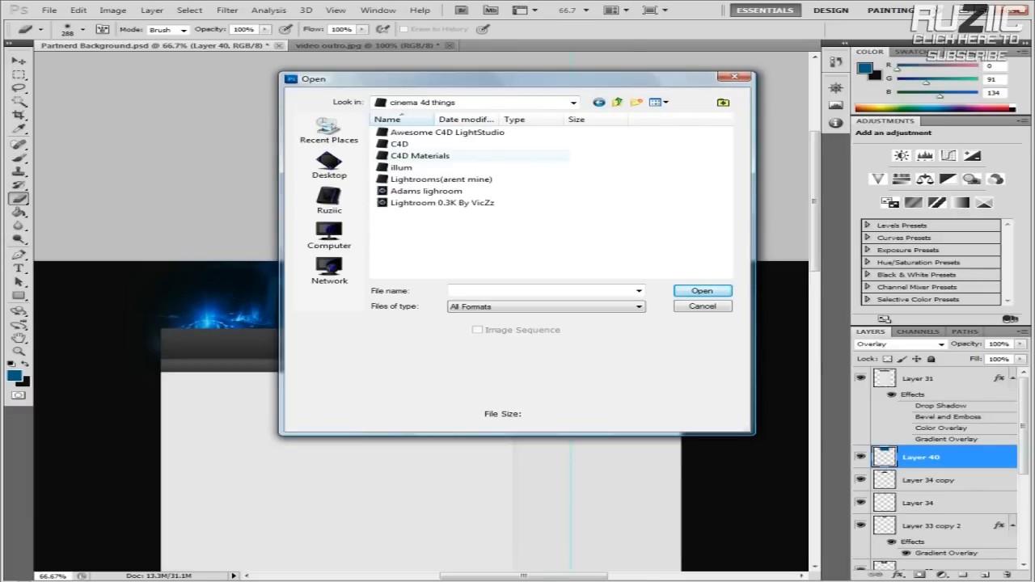
pyautogui.doubleClick(402, 168)
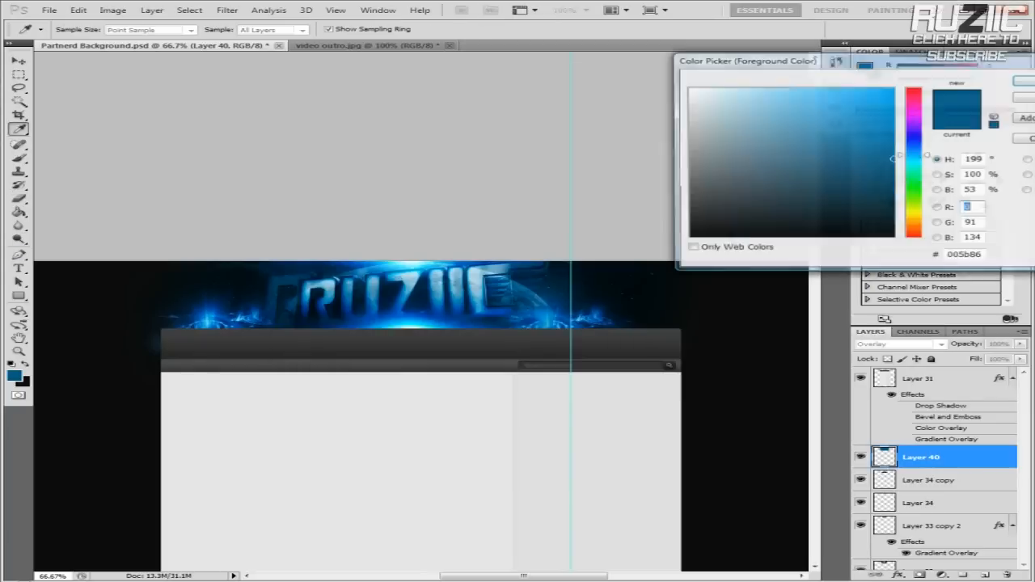
# Type FACEBOOK and scroll the font list to pick Bazouk Light SSi.
pyautogui.write('FACEB')
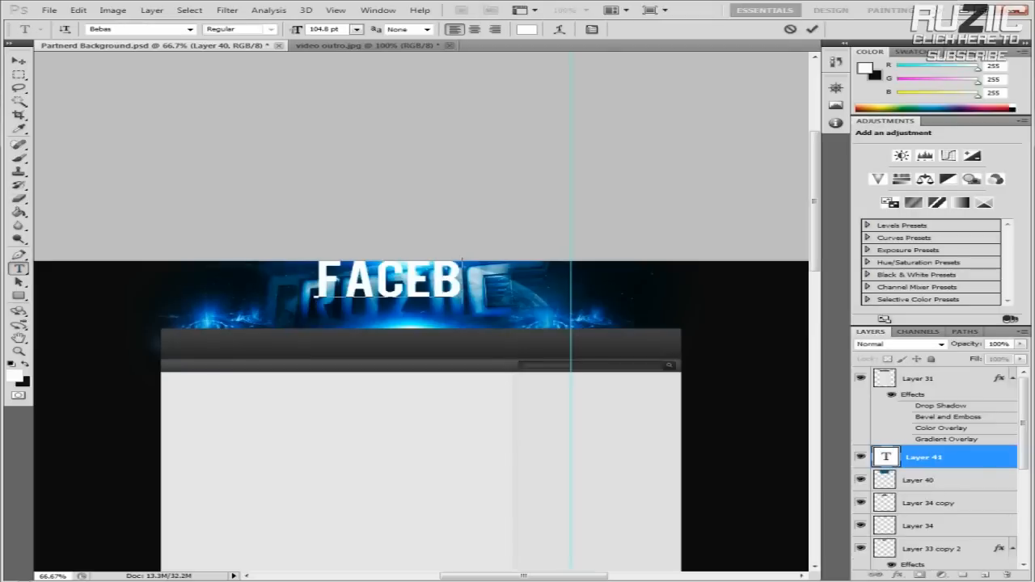
pyautogui.click(137, 29)
pyautogui.write('Thermobaric')
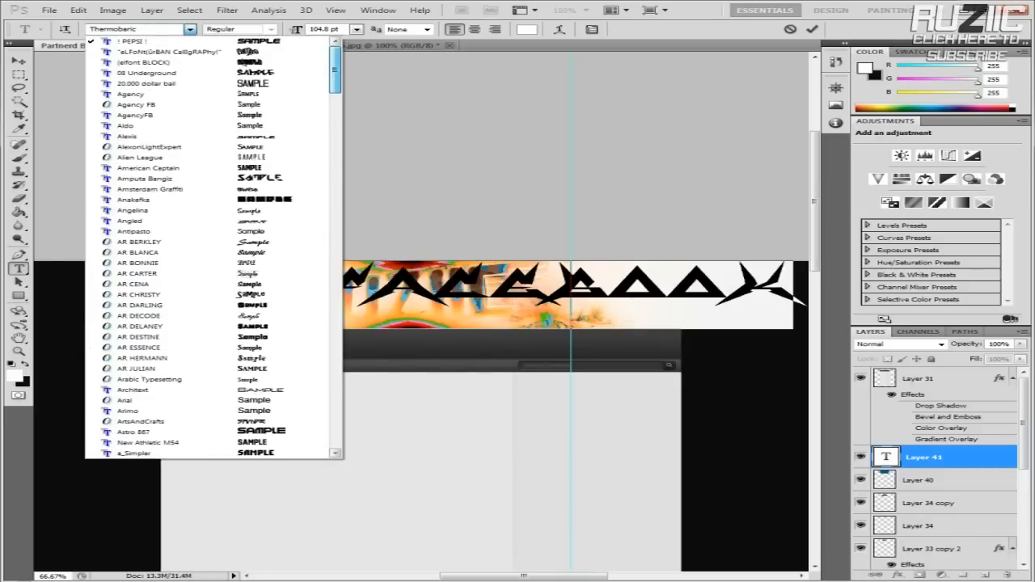
pyautogui.scroll(-3)
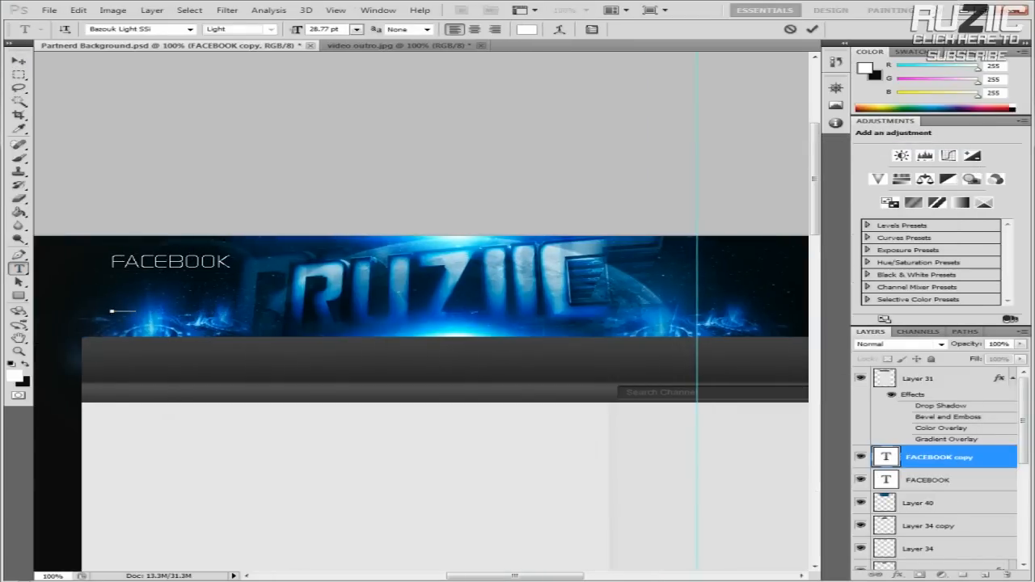
# Retype a copy as TWITTER and duplicate the TWITTER text layer.
pyautogui.write('TWITTER')
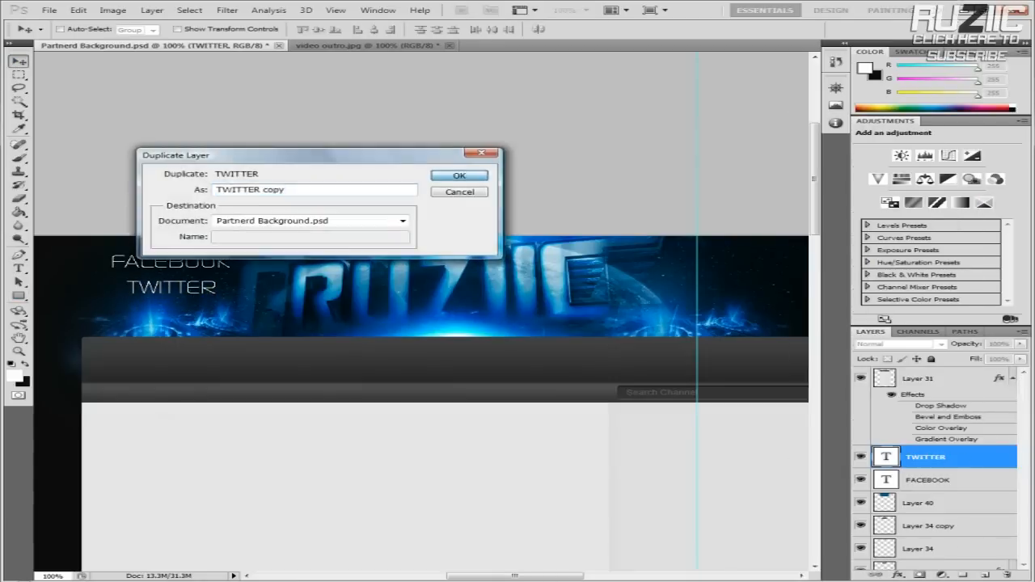
pyautogui.click(459, 176)
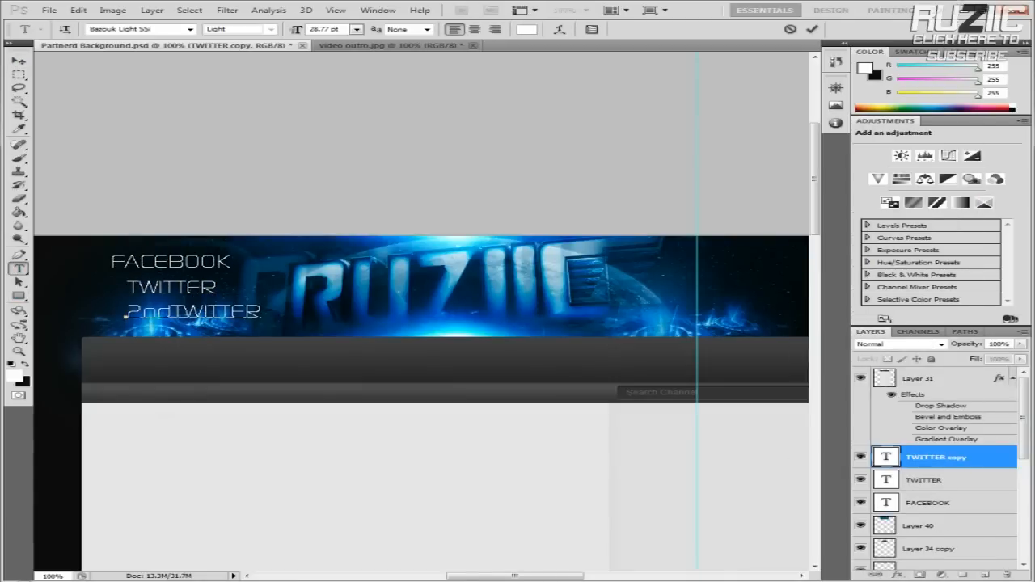
pyautogui.rightClick(936, 457)
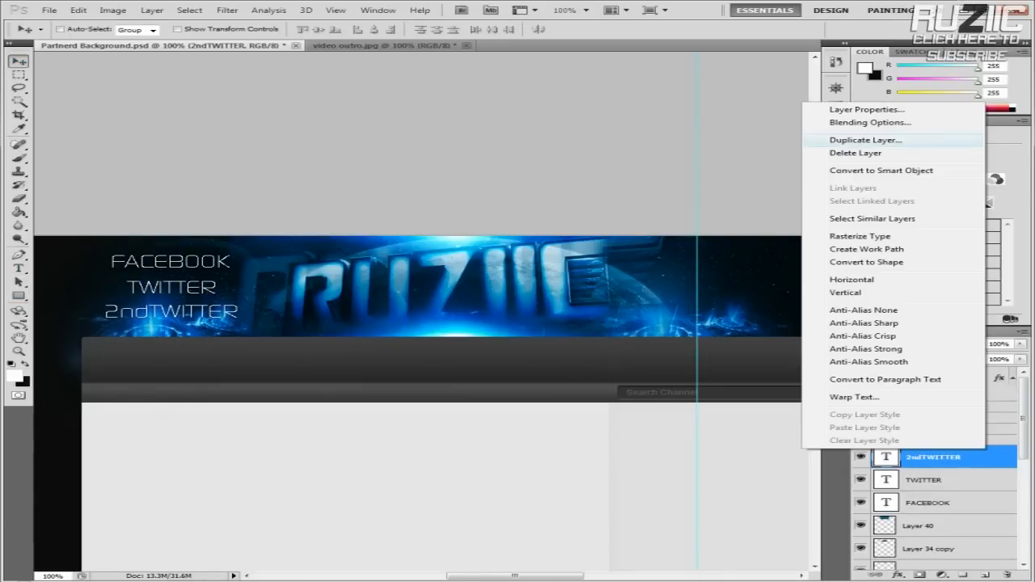
pyautogui.click(866, 140)
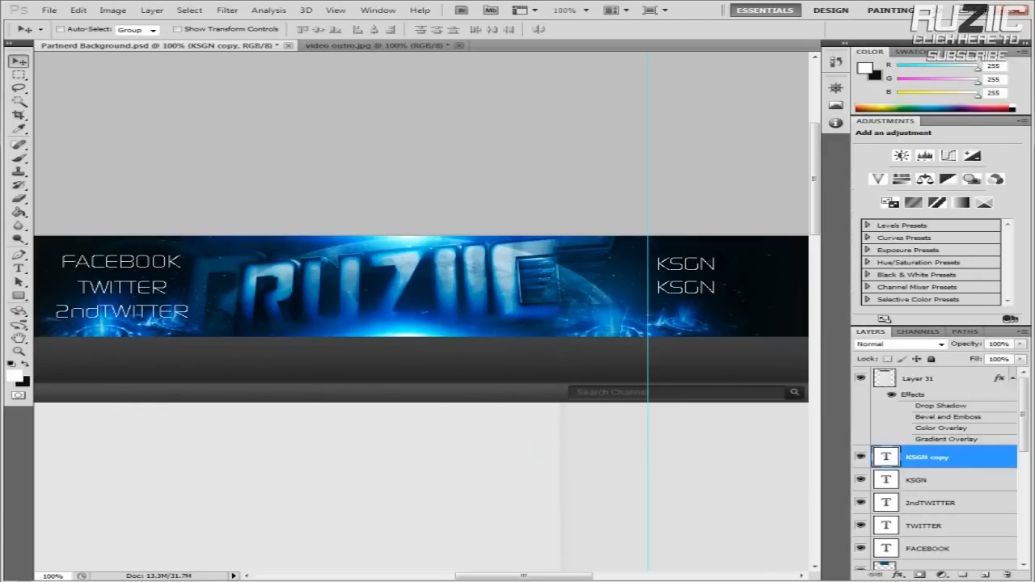
# Retype a copy as WEBSITE, duplicate it, and retype that duplicate as SUBSCRIBE.
pyautogui.write('WEBSITE')
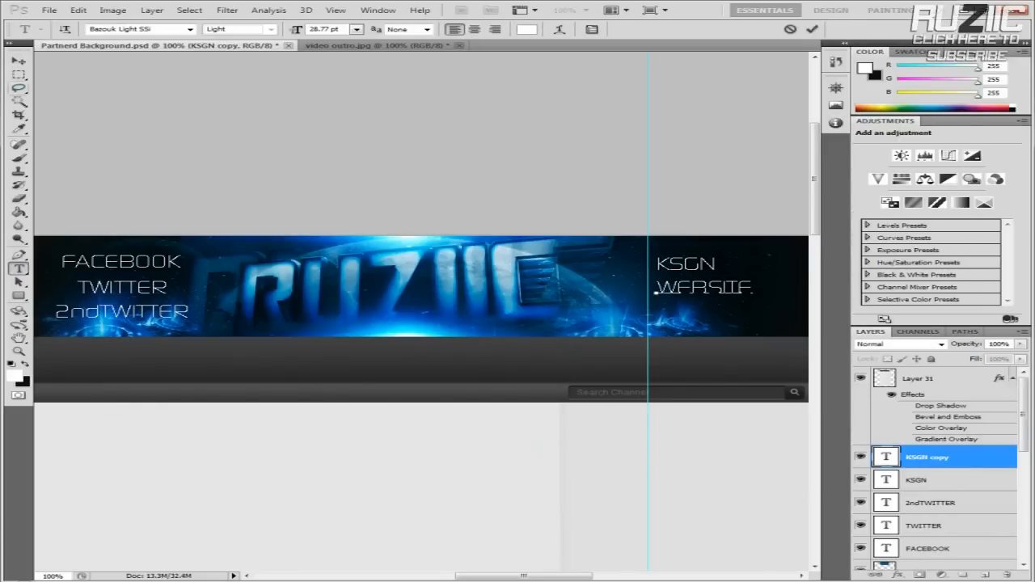
pyautogui.rightClick(926, 457)
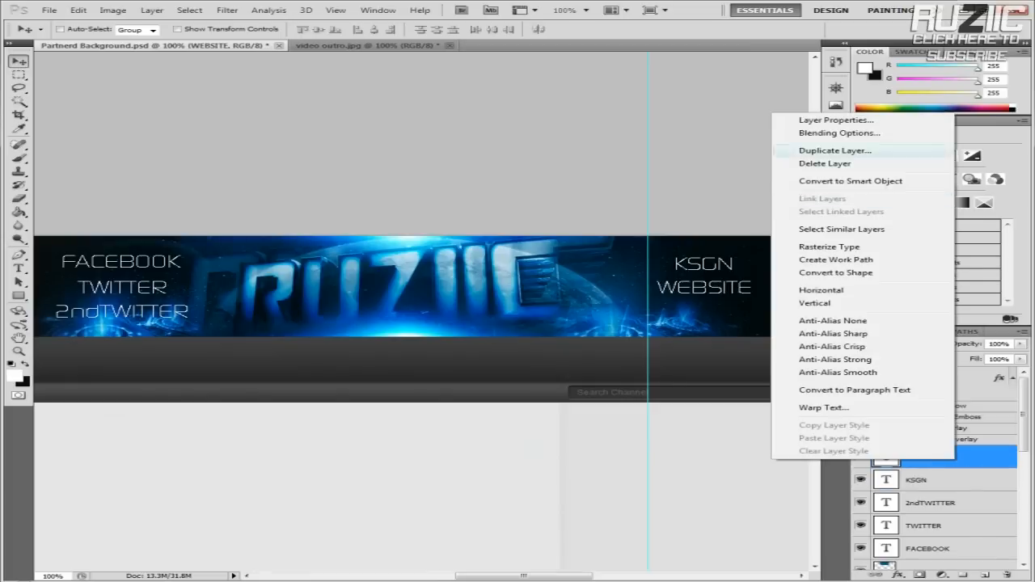
pyautogui.click(834, 150)
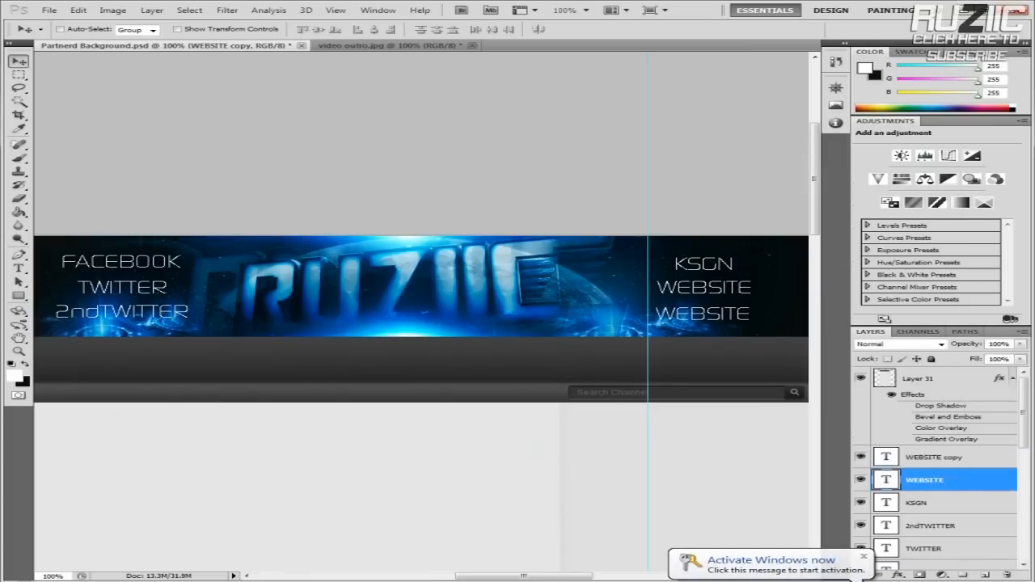
pyautogui.click(934, 457)
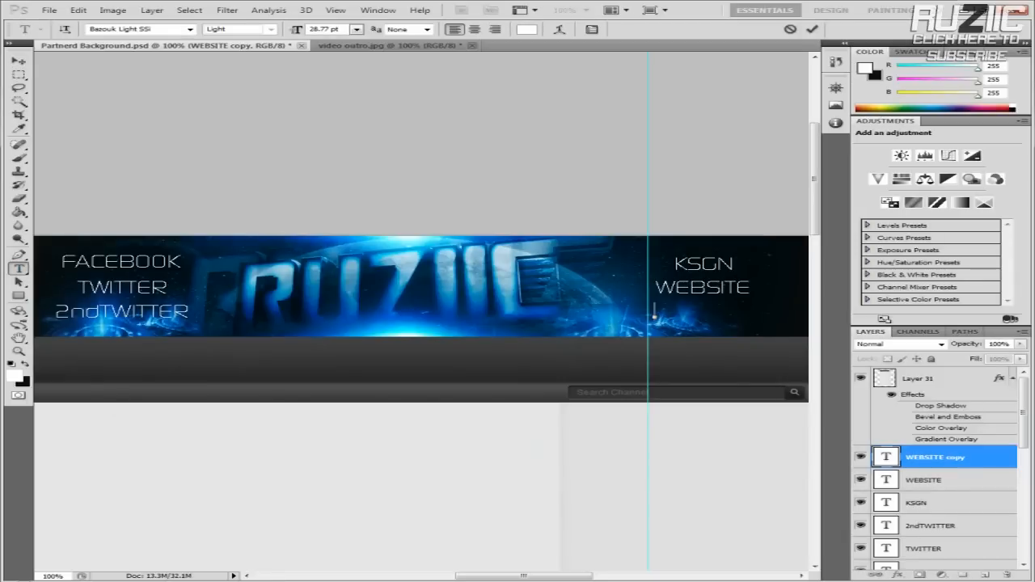
pyautogui.write('subscribe')
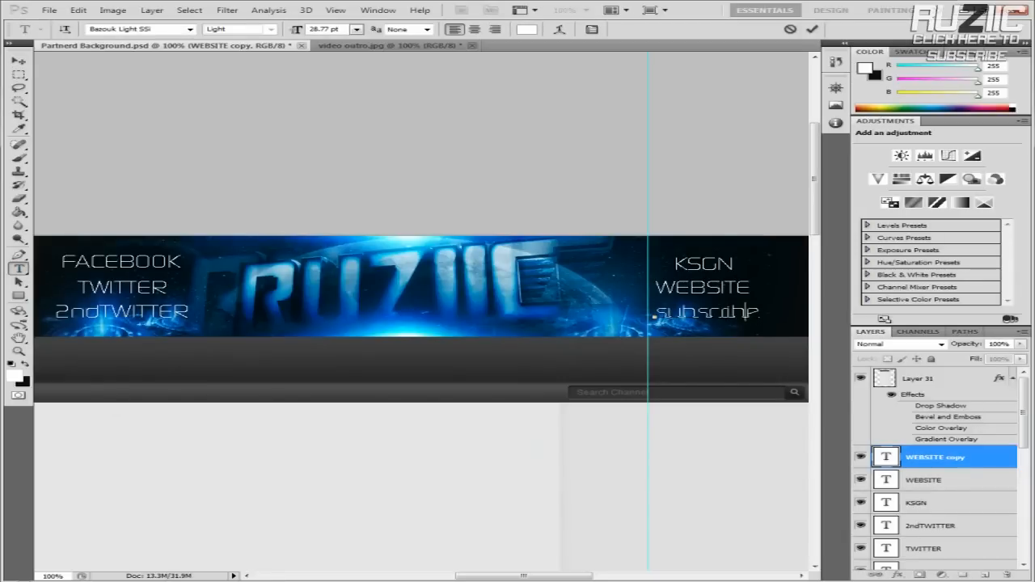
pyautogui.click(19, 61)
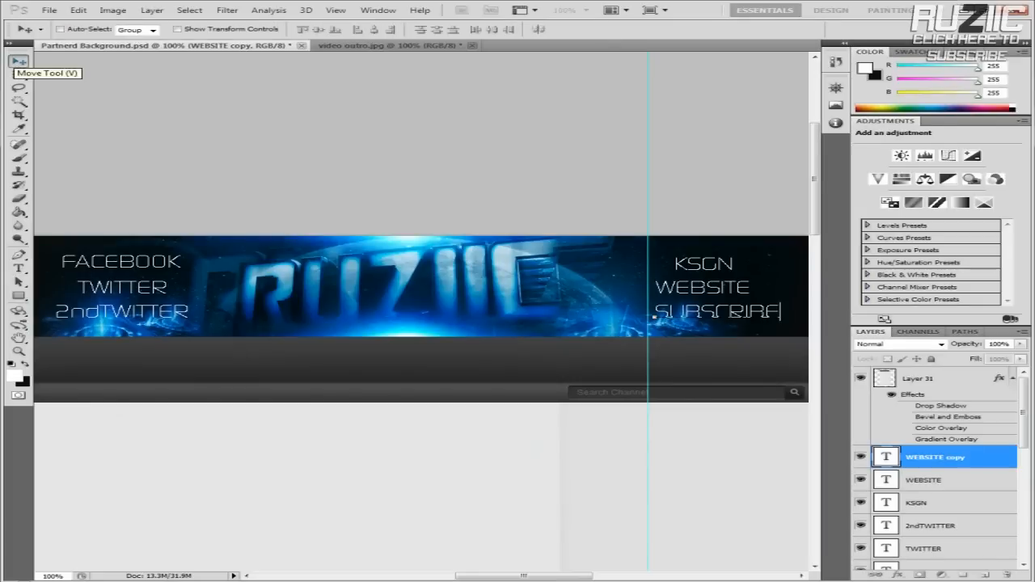
pyautogui.write('SUBSCRIBE')
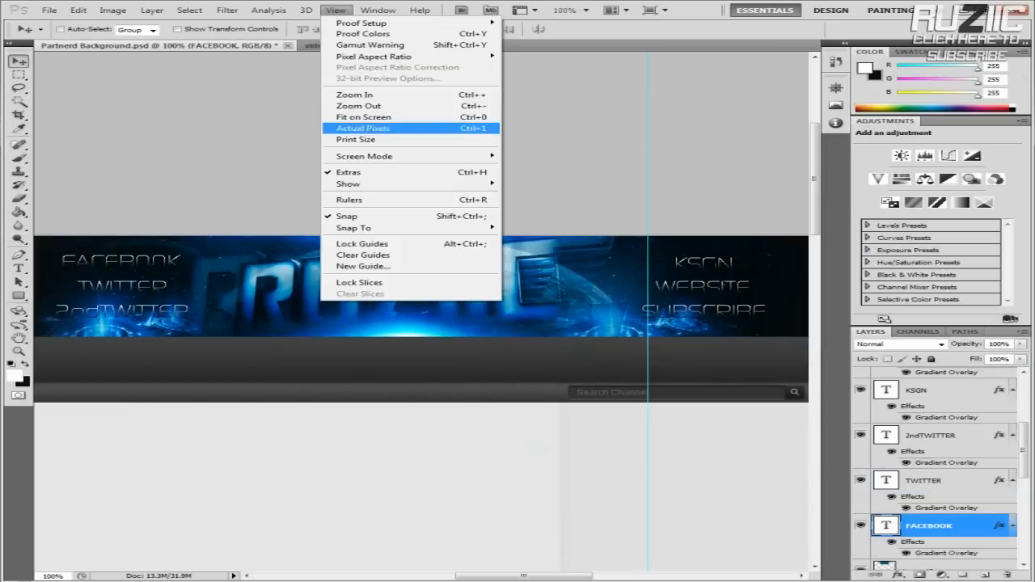
# Zoom out, type DISIGNED BY: in the black margin, and browse fonts for a graffiti style.
pyautogui.click(362, 128)
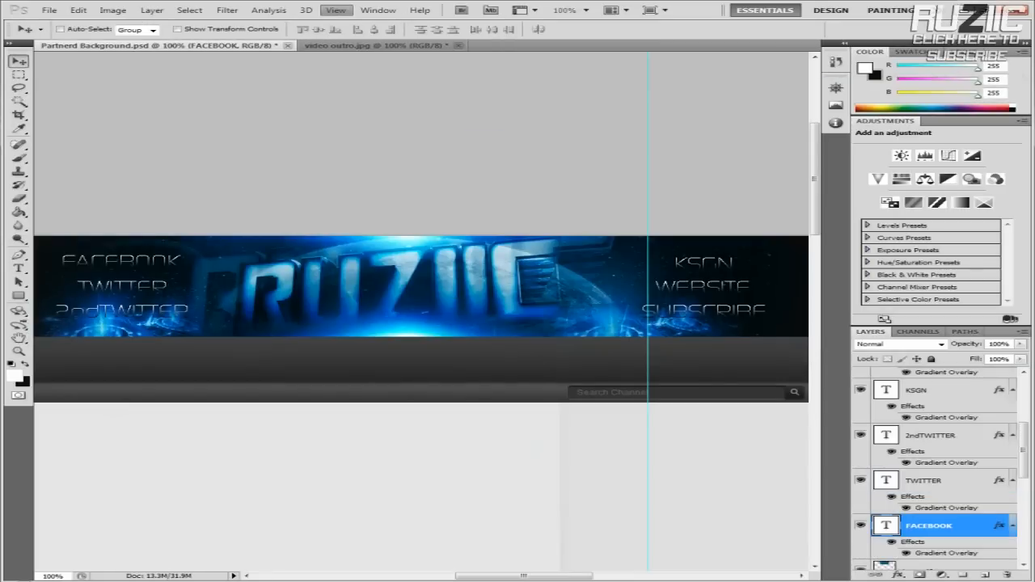
pyautogui.click(335, 10)
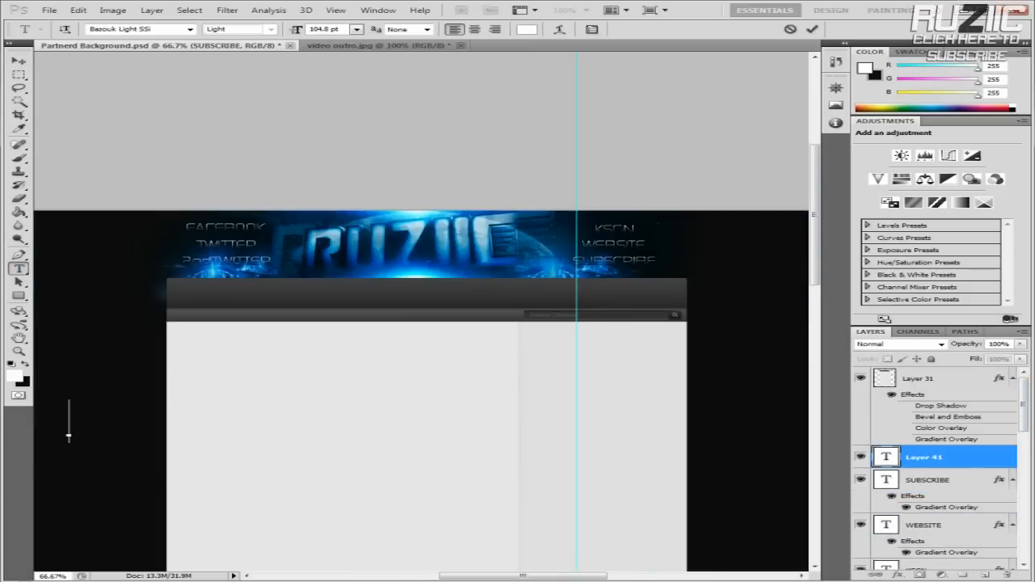
pyautogui.write('DISI')
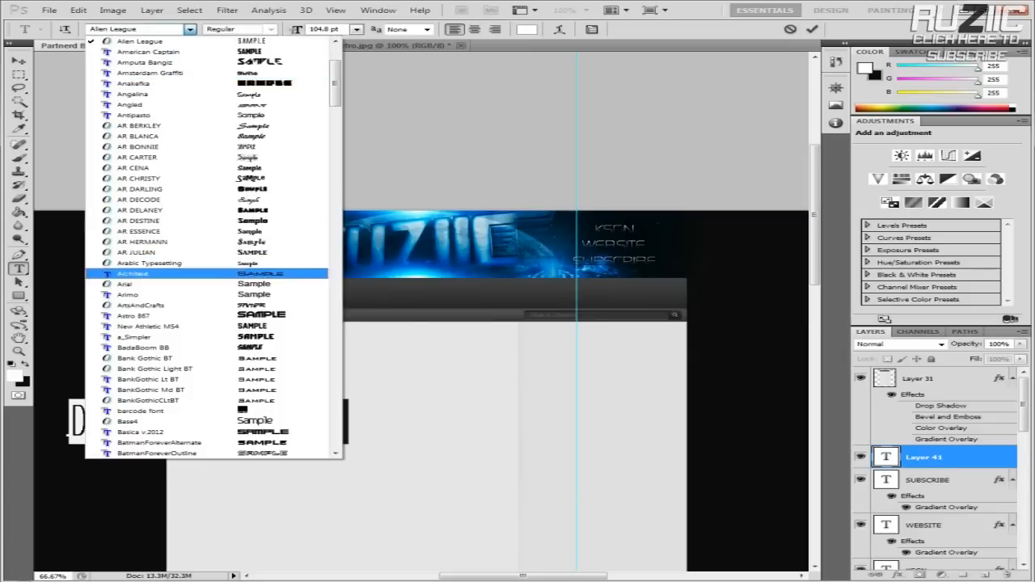
pyautogui.scroll(-3)
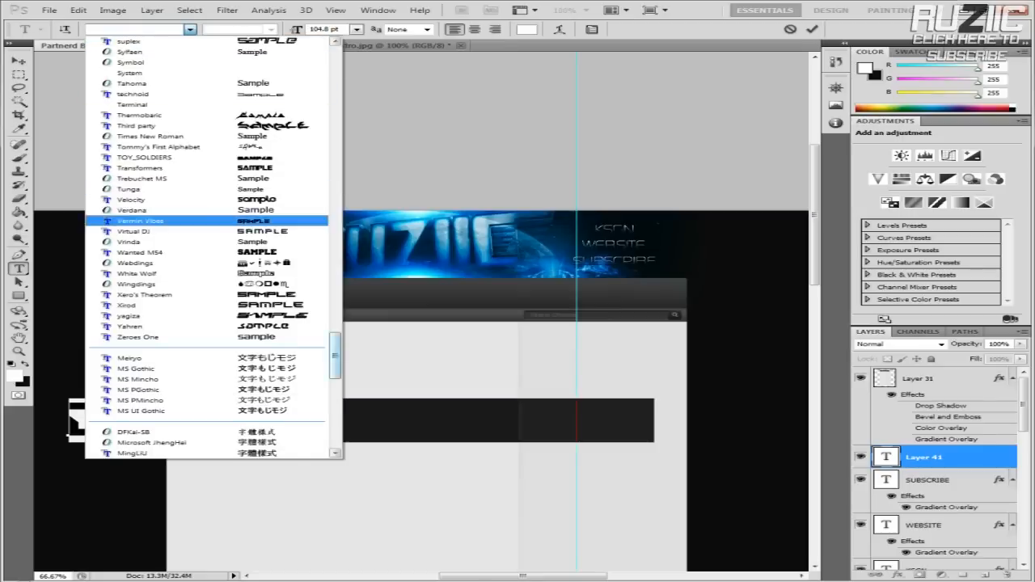
pyautogui.scroll(-3)
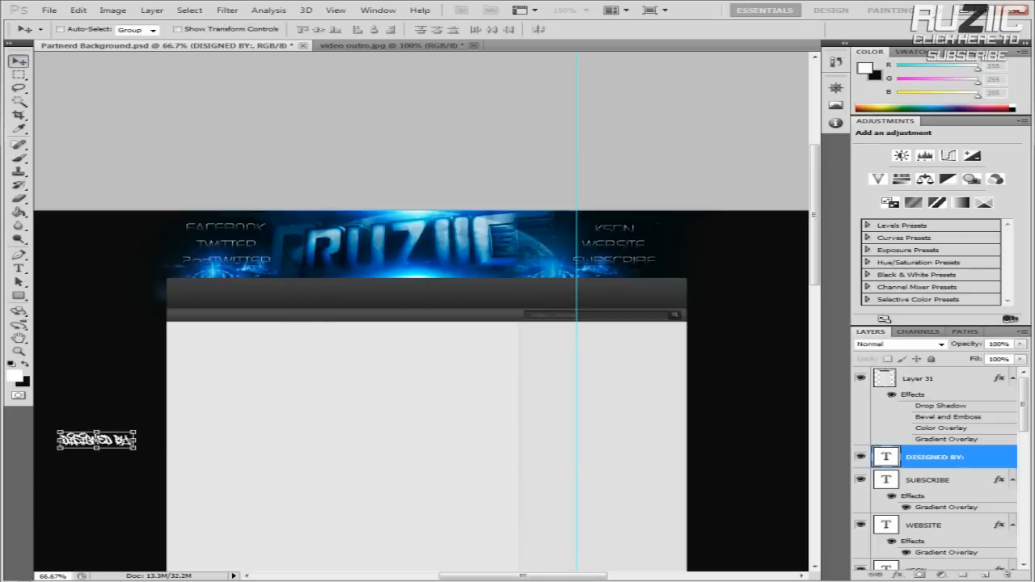
# Zoom in on the tag, add a ruziic text layer, then zoom back out.
pyautogui.click(335, 9)
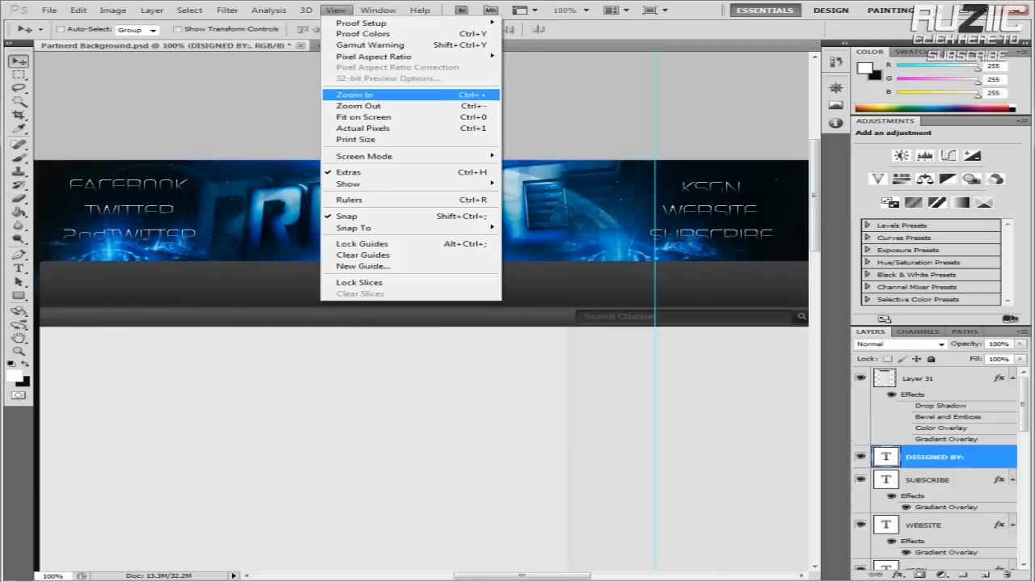
pyautogui.click(353, 95)
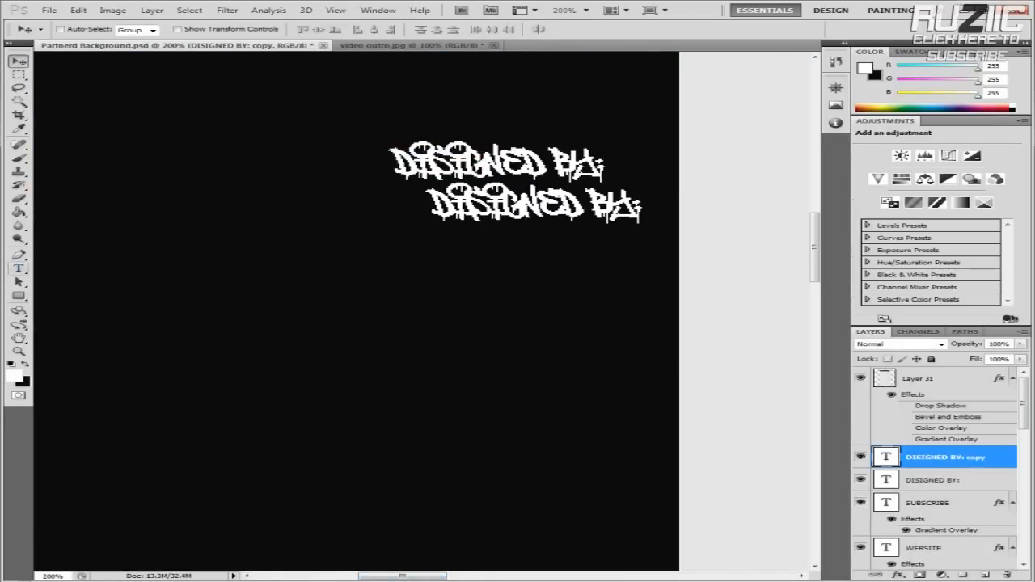
pyautogui.write('ruziic')
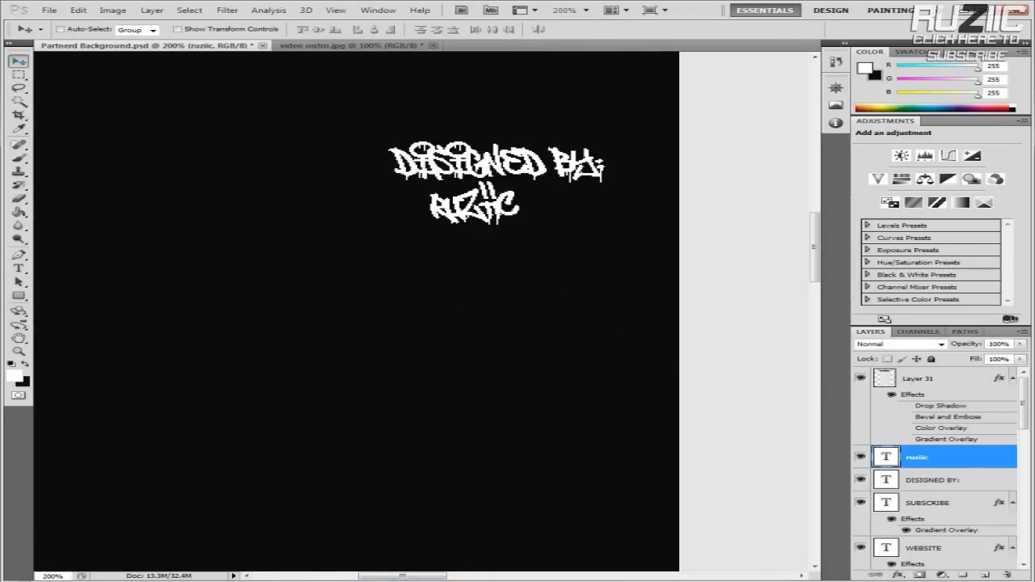
pyautogui.rightClick(916, 457)
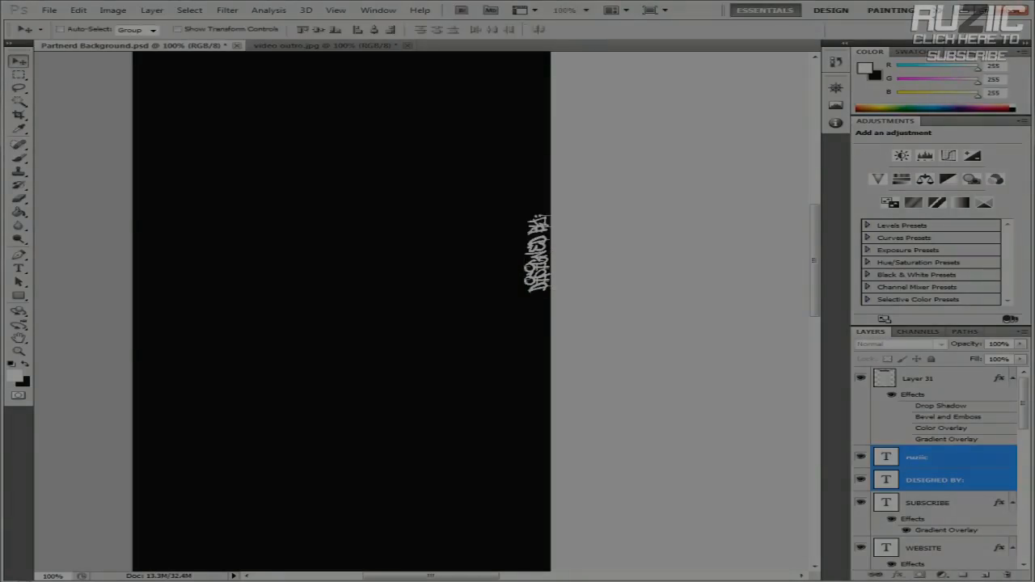
pyautogui.click(335, 9)
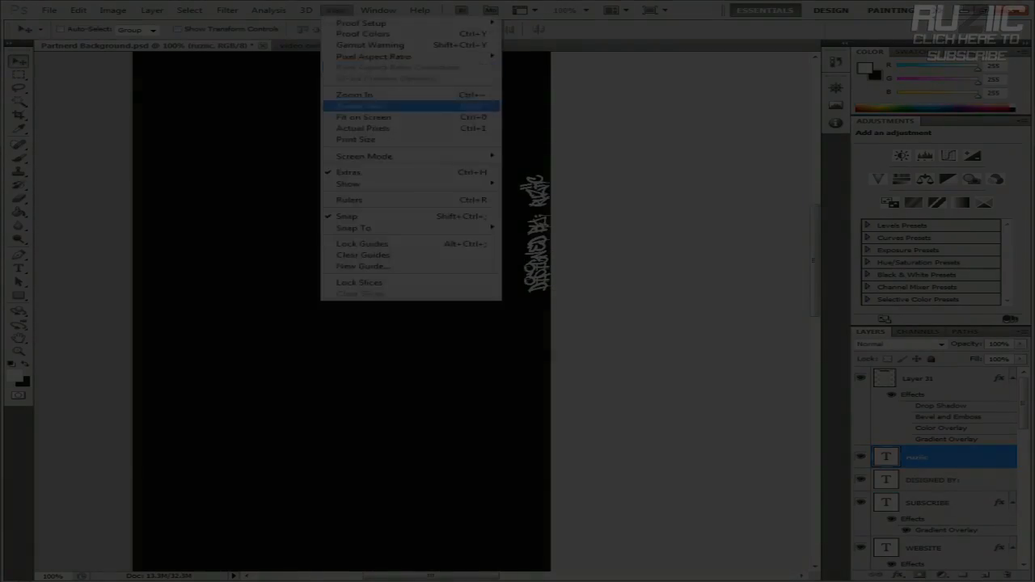